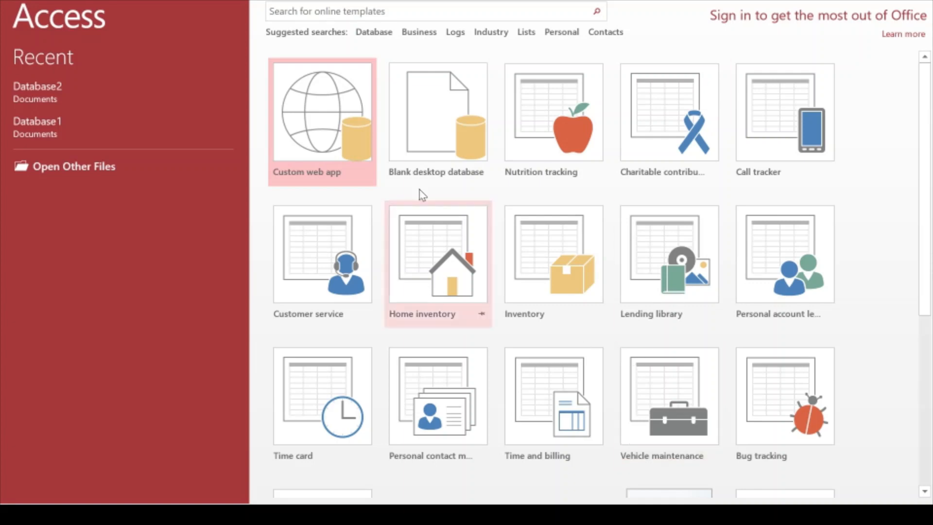
{"action": "mouse_move", "coordinate": [468, 123]}
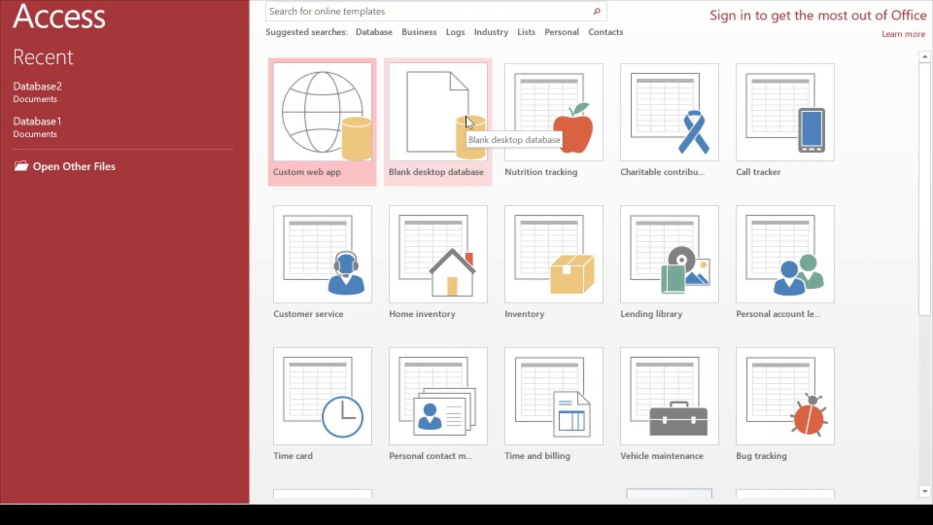
Start a new blank desktop database and name it Hospital DB
{"action": "left_click", "coordinate": [438, 113]}
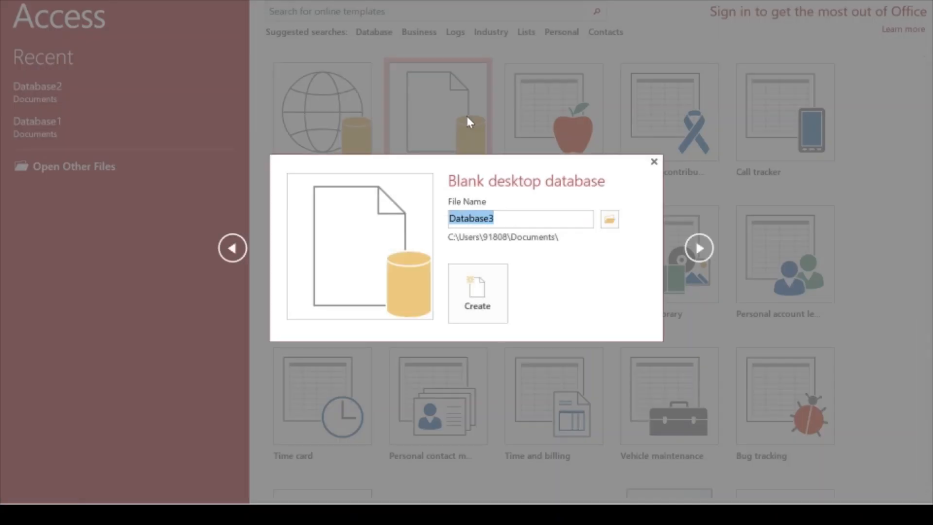
{"action": "mouse_move", "coordinate": [742, 342]}
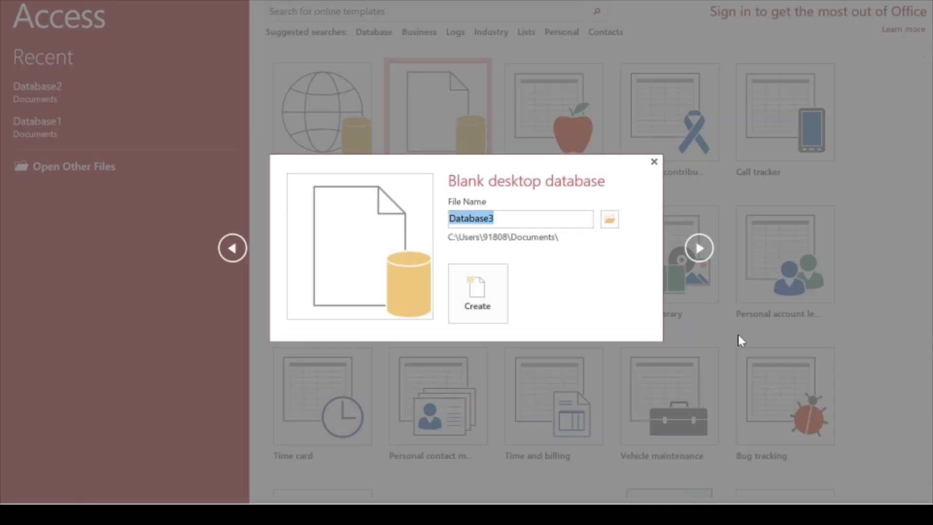
{"action": "mouse_move", "coordinate": [794, 354]}
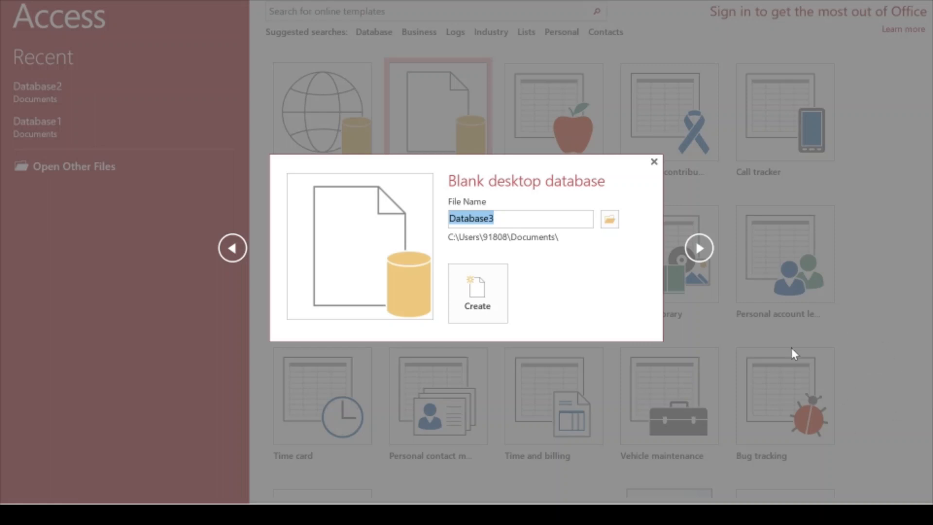
{"action": "mouse_move", "coordinate": [898, 359]}
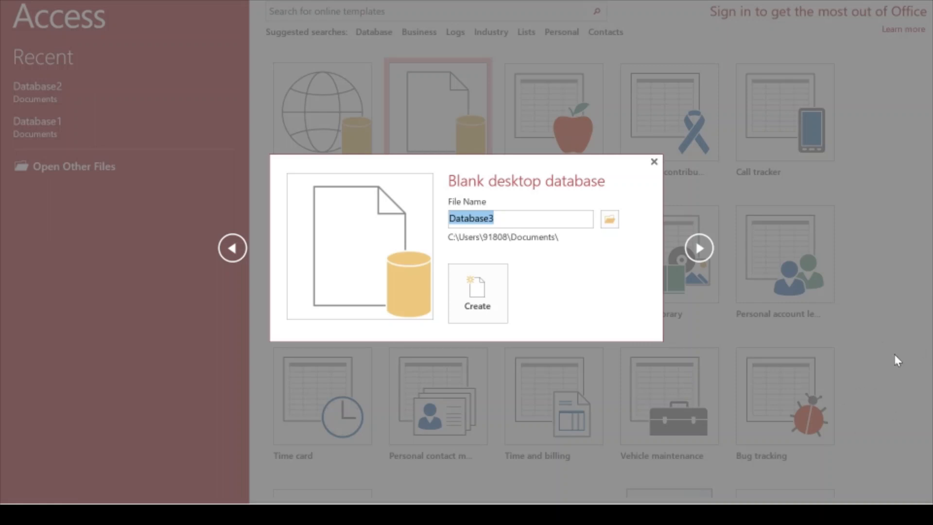
{"action": "mouse_move", "coordinate": [522, 256]}
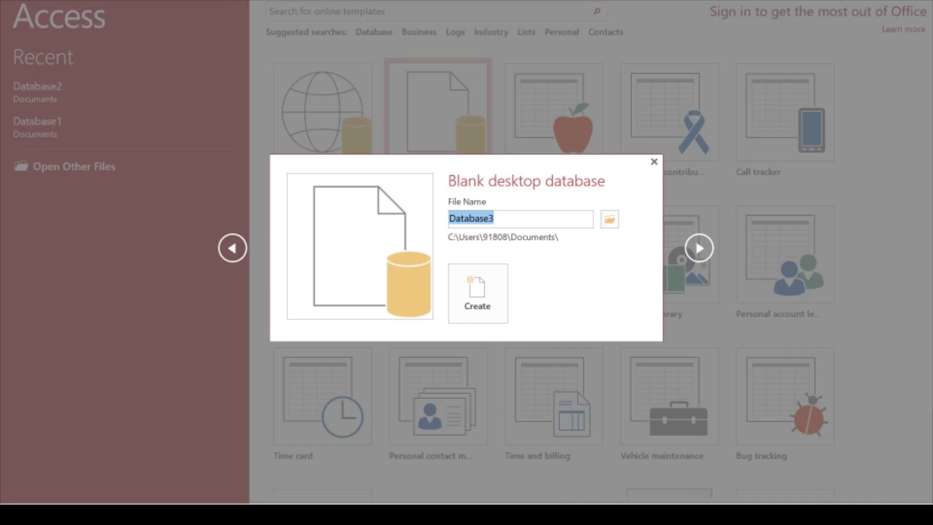
{"action": "type", "text": "Hos"}
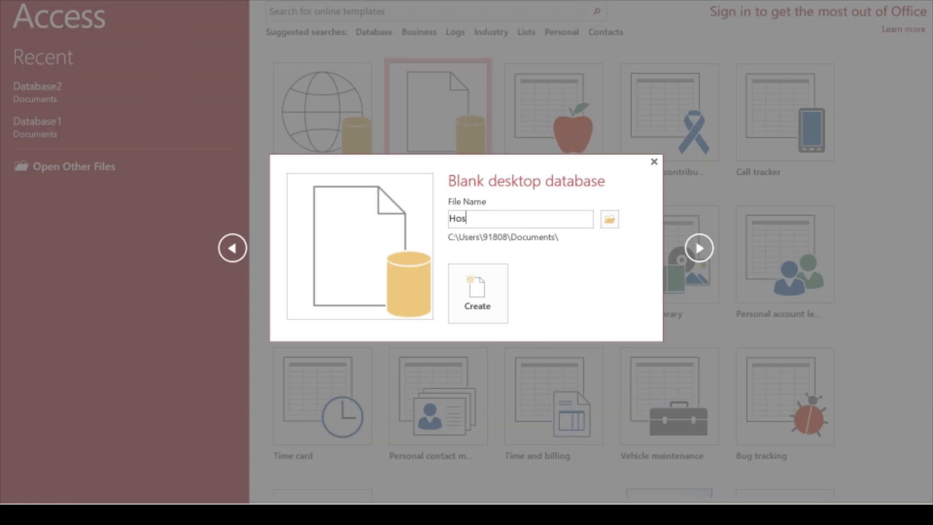
{"action": "type", "text": "pital"}
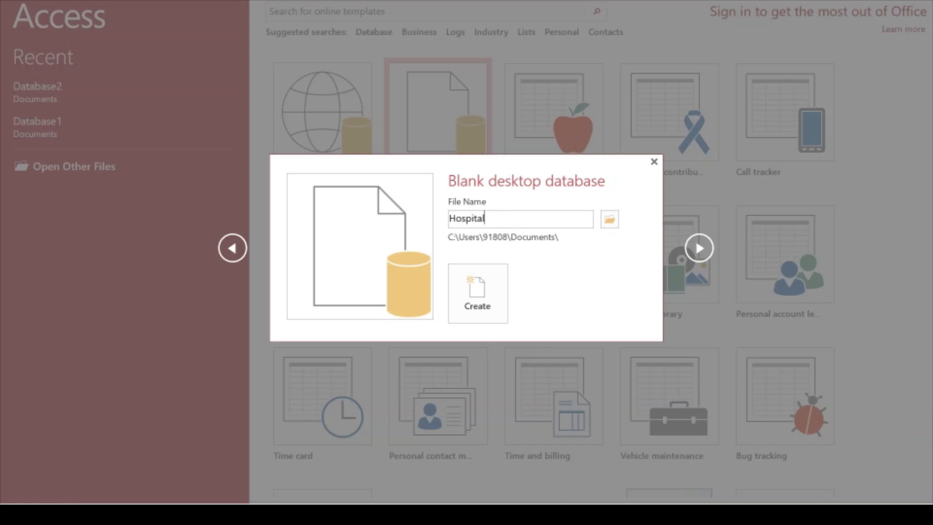
{"action": "type", "text": "DB"}
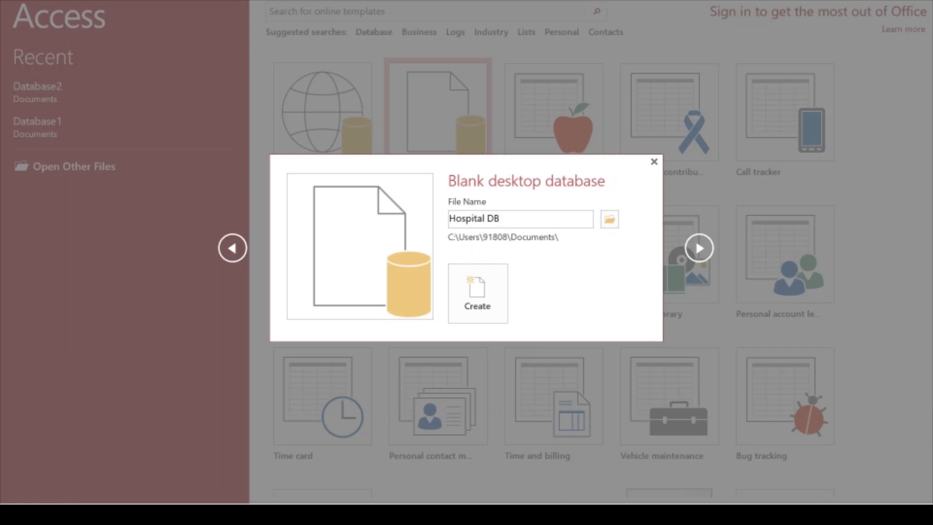
{"action": "mouse_move", "coordinate": [502, 291]}
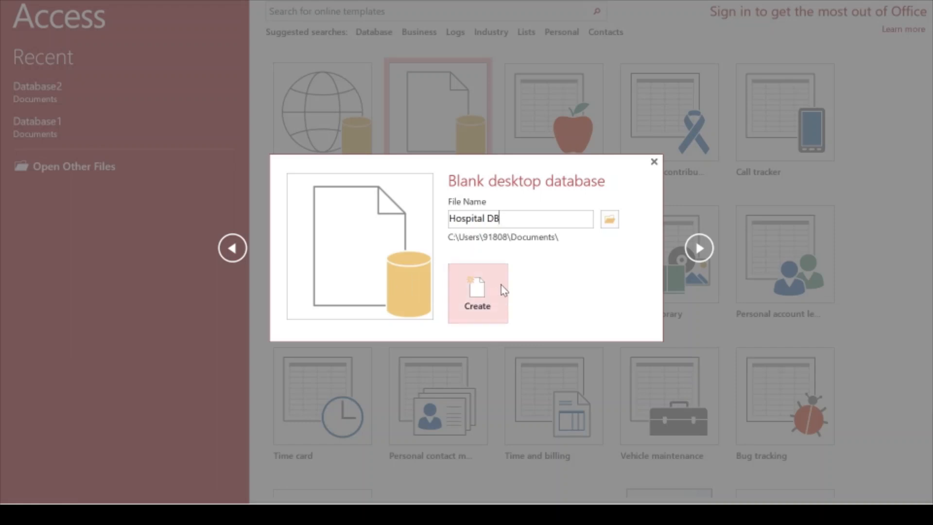
{"action": "mouse_move", "coordinate": [479, 253]}
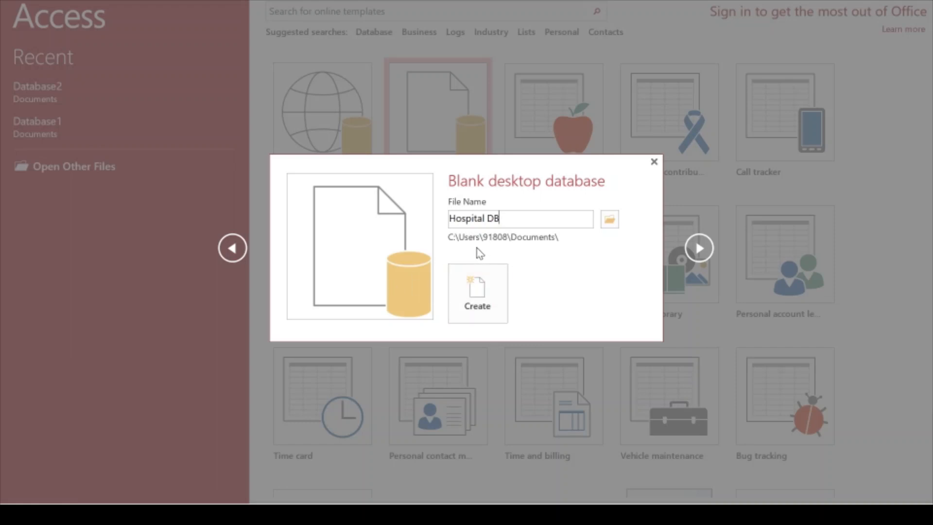
{"action": "mouse_move", "coordinate": [516, 255]}
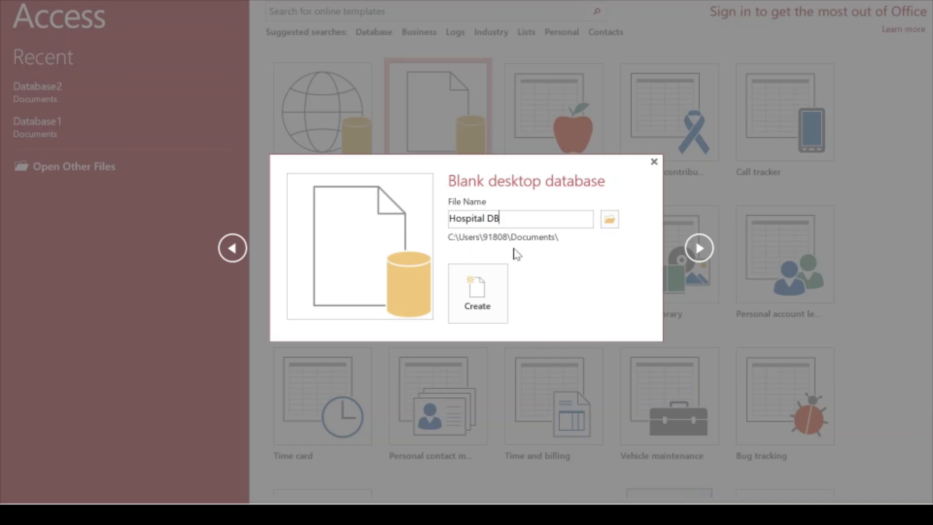
{"action": "mouse_move", "coordinate": [477, 291]}
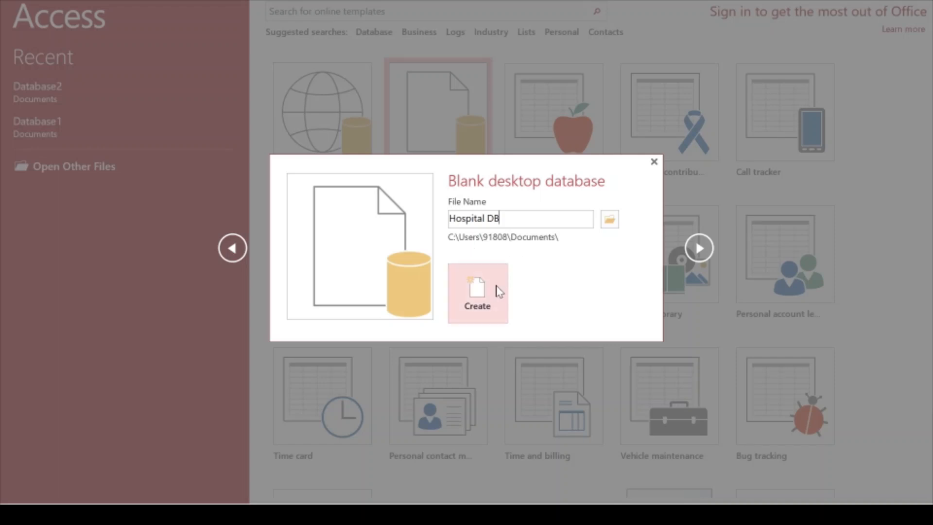
Create the Hospital DB database and select its default Table1
{"action": "left_click", "coordinate": [476, 295]}
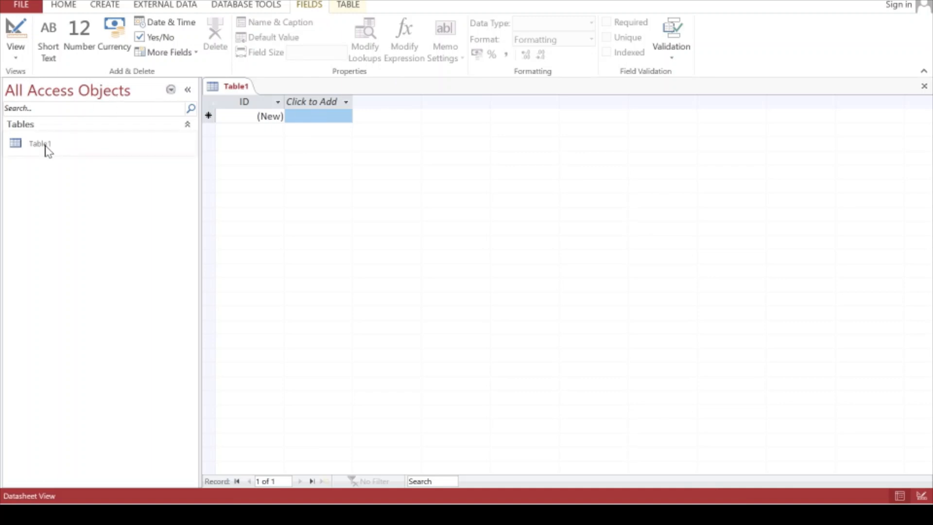
{"action": "left_click", "coordinate": [39, 144]}
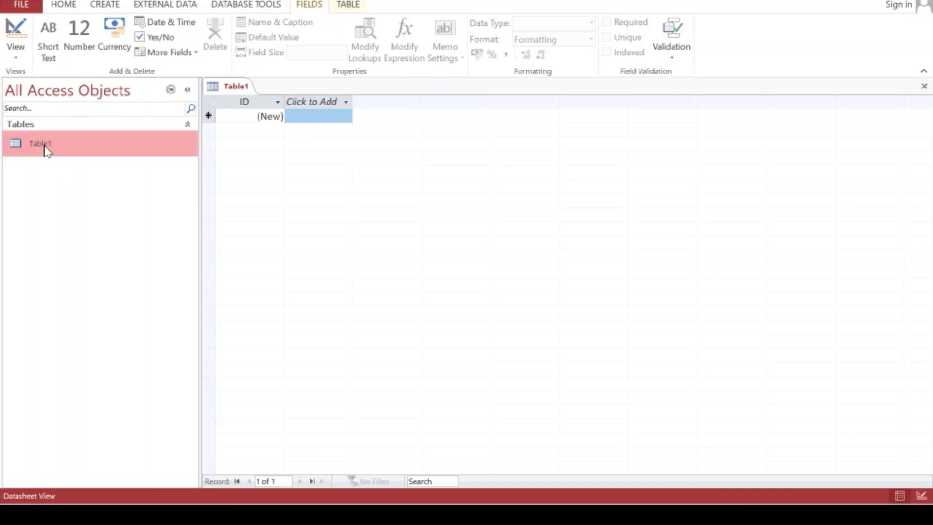
Switch Table1 to Design View and enter patient as its new table name
{"action": "right_click", "coordinate": [40, 144]}
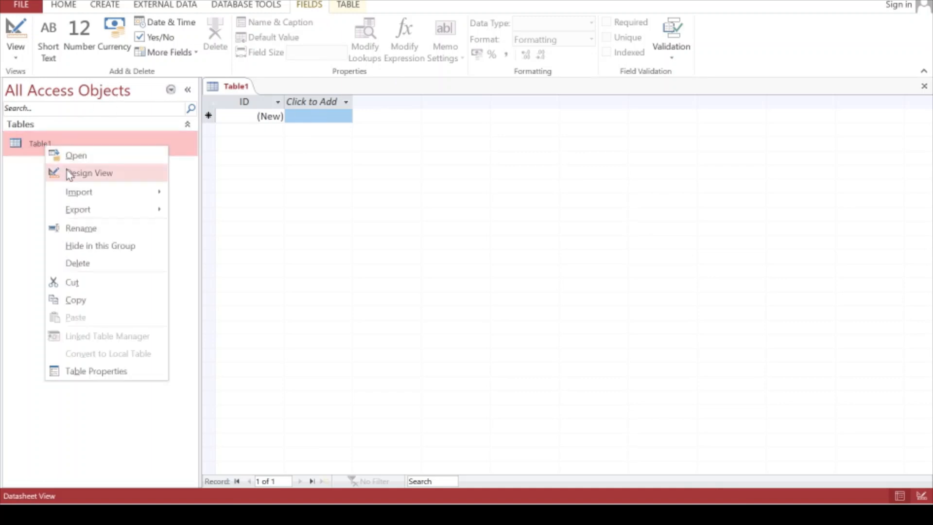
{"action": "mouse_move", "coordinate": [106, 177]}
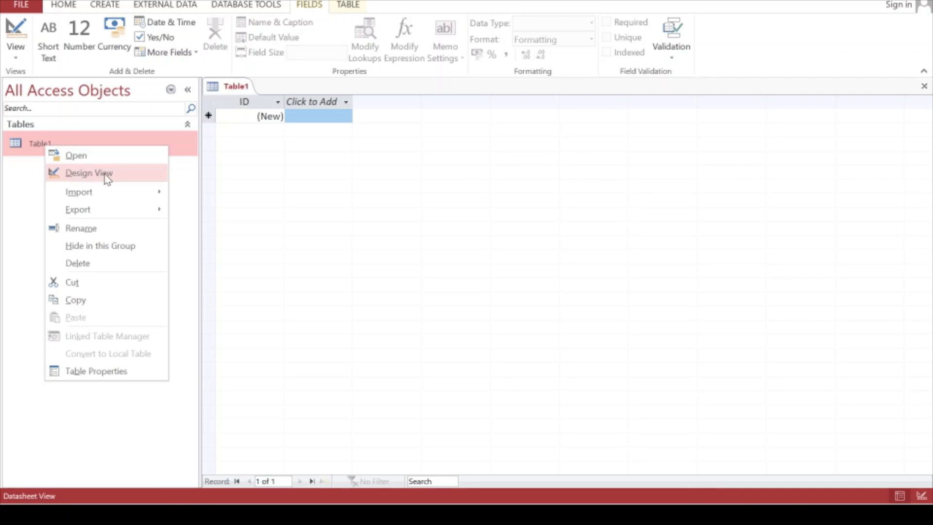
{"action": "left_click", "coordinate": [88, 173]}
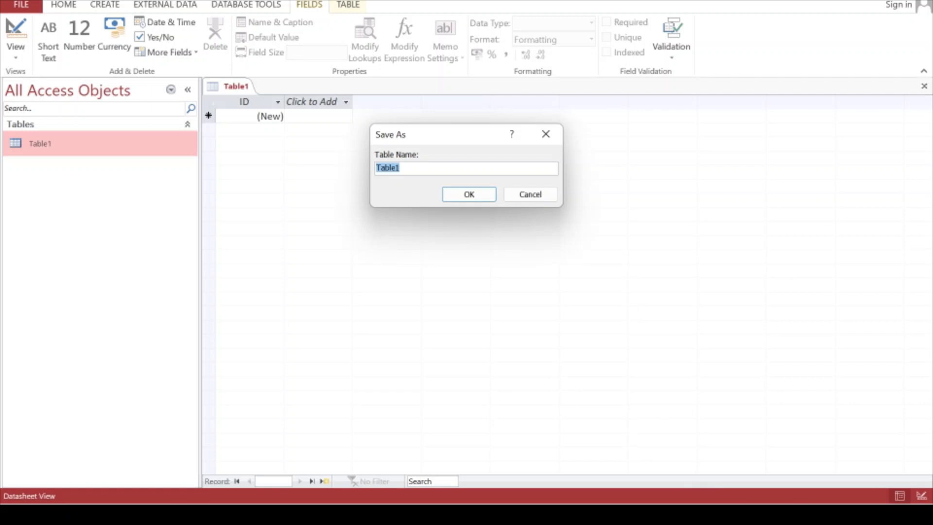
{"action": "type", "text": "patient"}
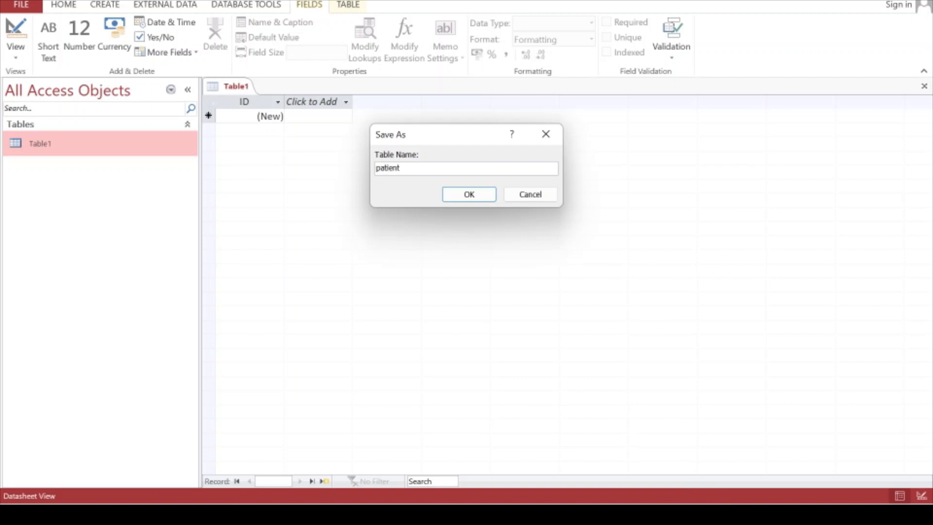
{"action": "left_click", "coordinate": [466, 168]}
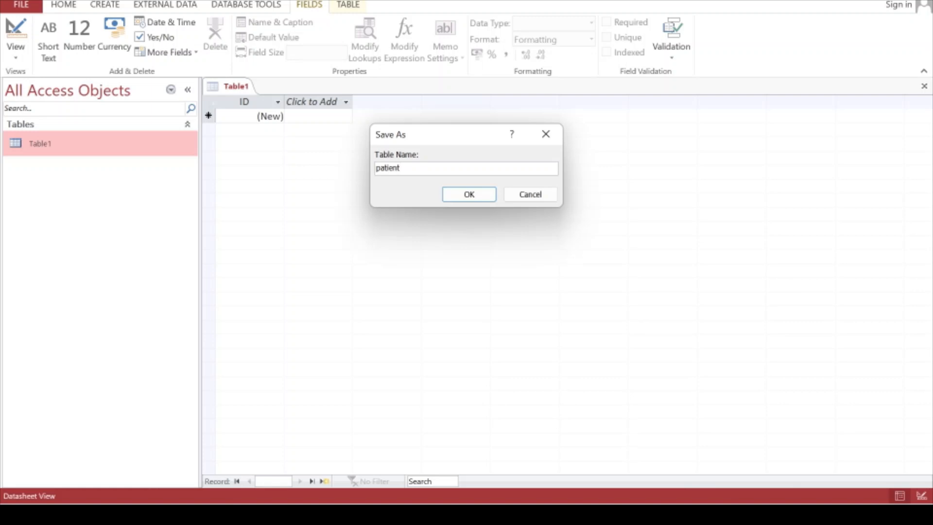
Save the table as patient and rename its ID key field to Patient ID
{"action": "left_click", "coordinate": [469, 194]}
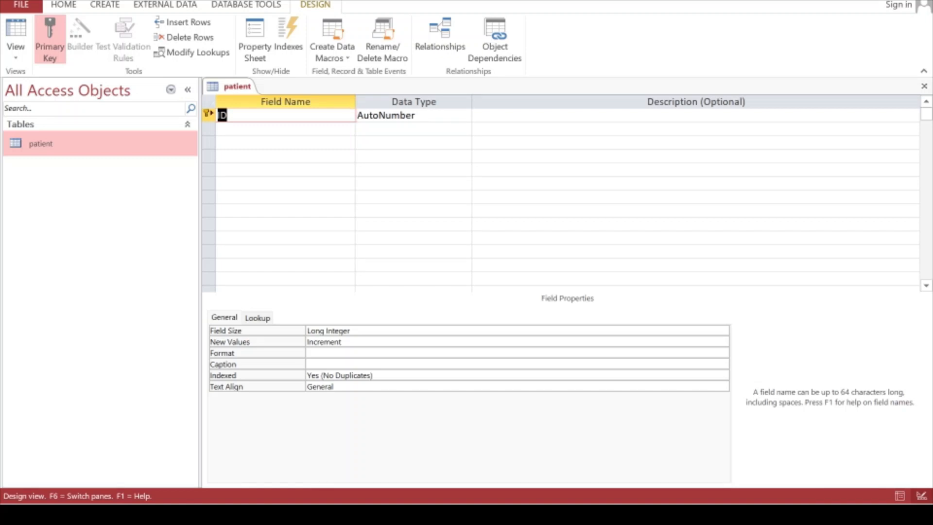
{"action": "type", "text": "I"}
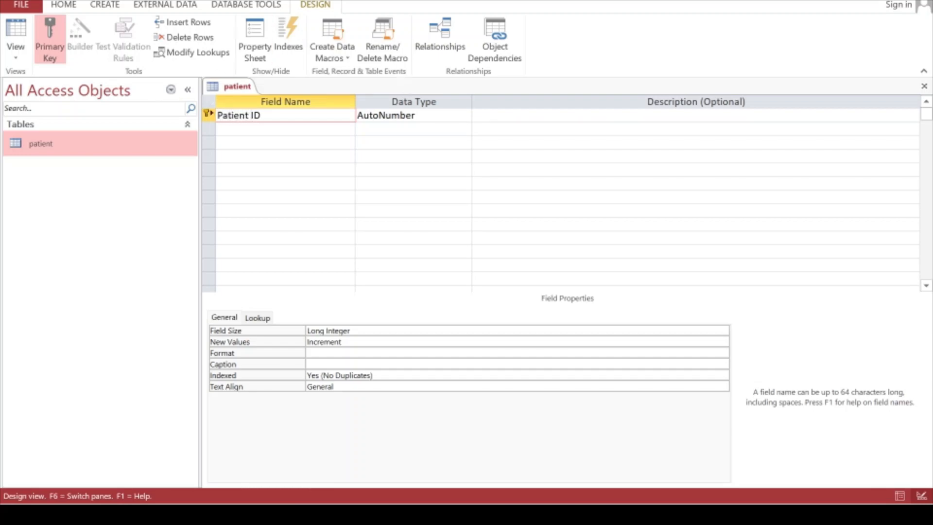
{"action": "left_click", "coordinate": [249, 116]}
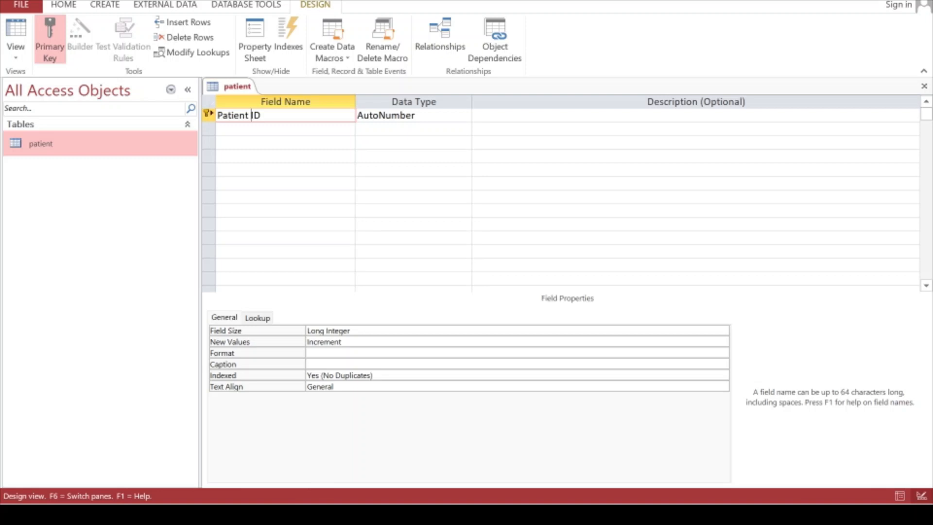
{"action": "left_click", "coordinate": [694, 115]}
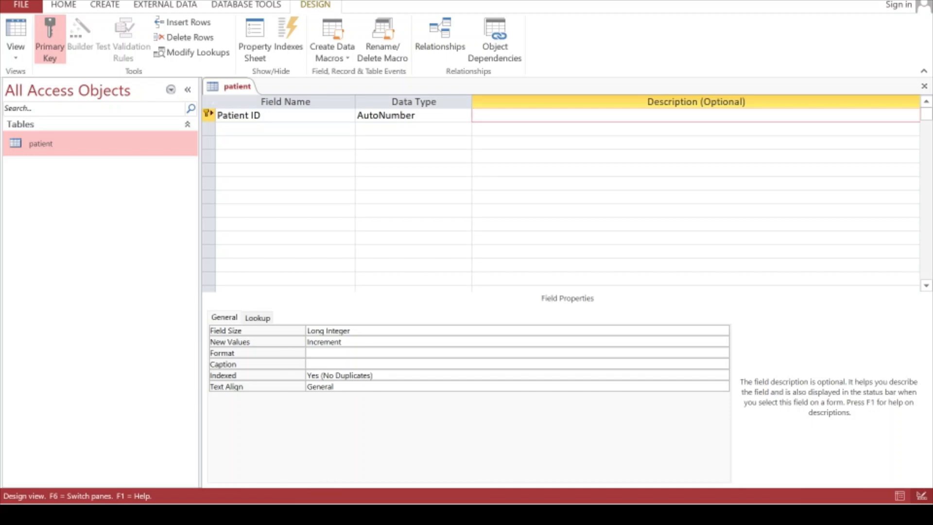
{"action": "left_click", "coordinate": [654, 114]}
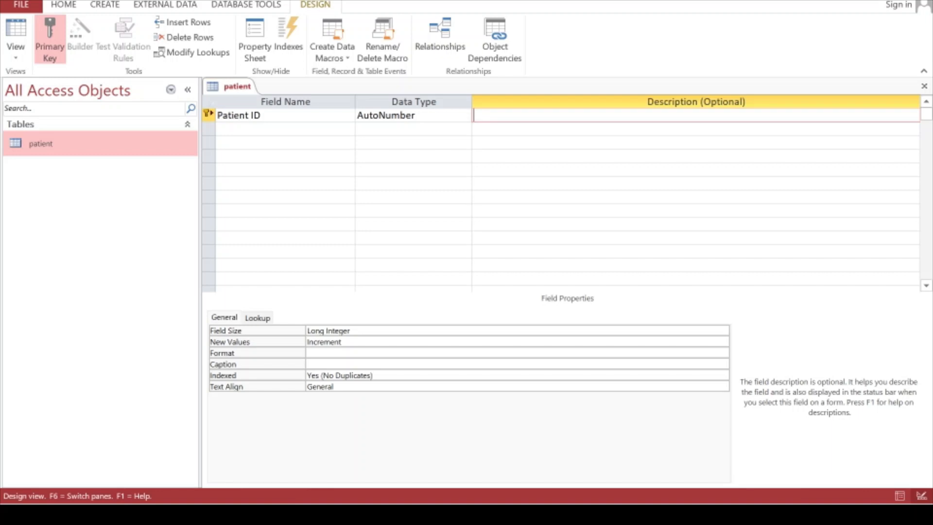
{"action": "left_click", "coordinate": [284, 128]}
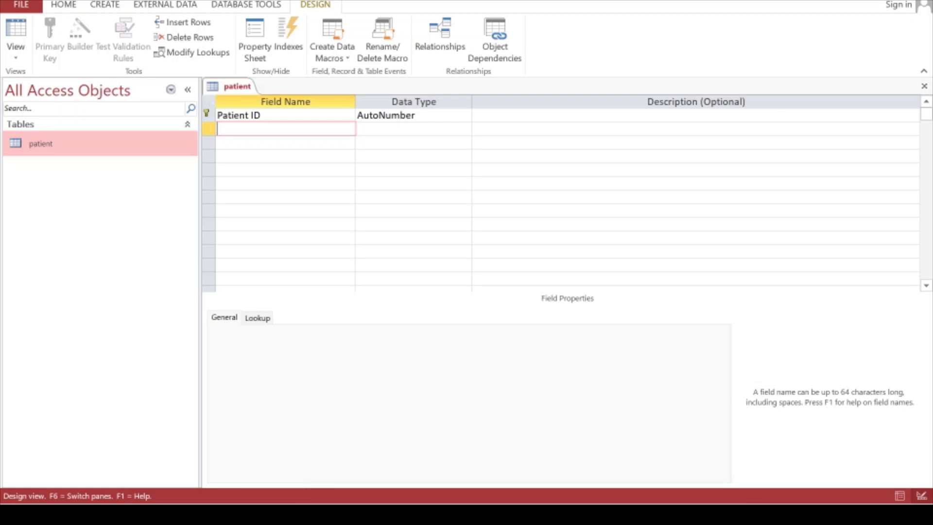
Add First Name, Middle Name, Last Name, Mobile and Address fields
{"action": "type", "text": "First"}
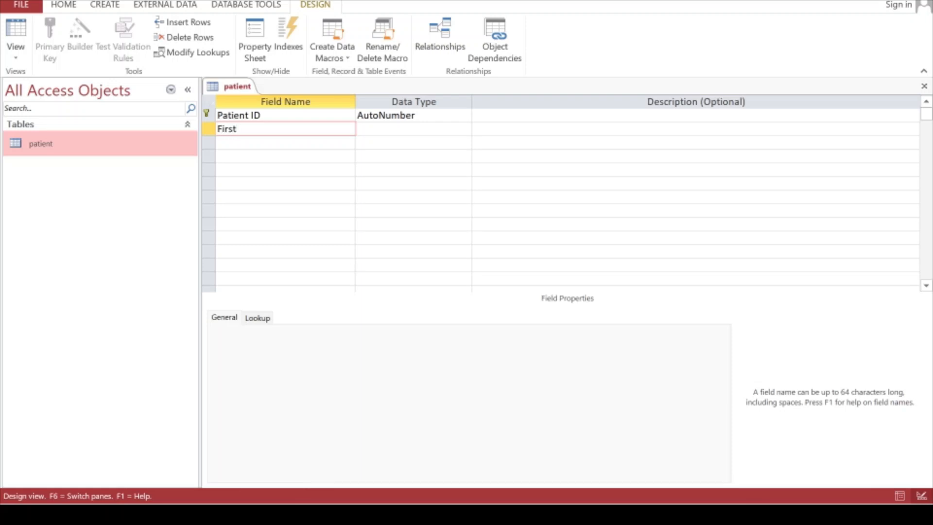
{"action": "type", "text": "Name"}
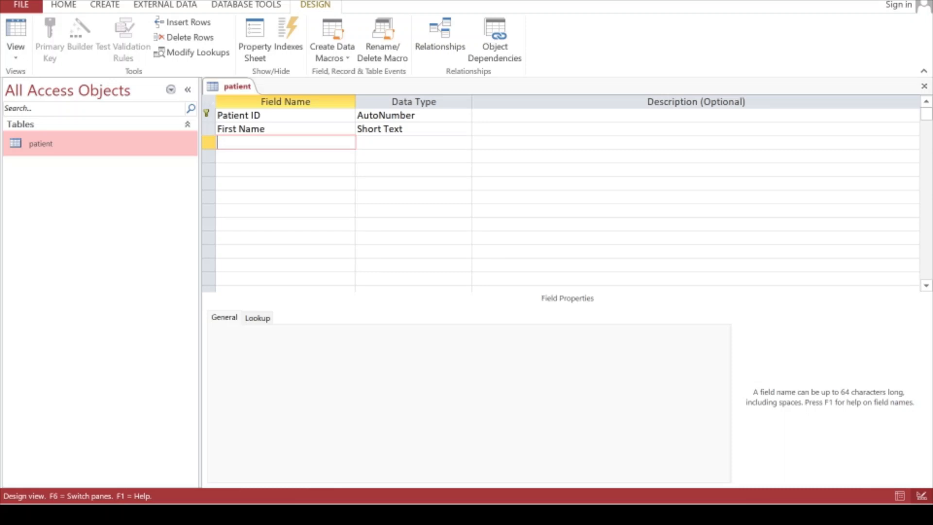
{"action": "type", "text": "Mid"}
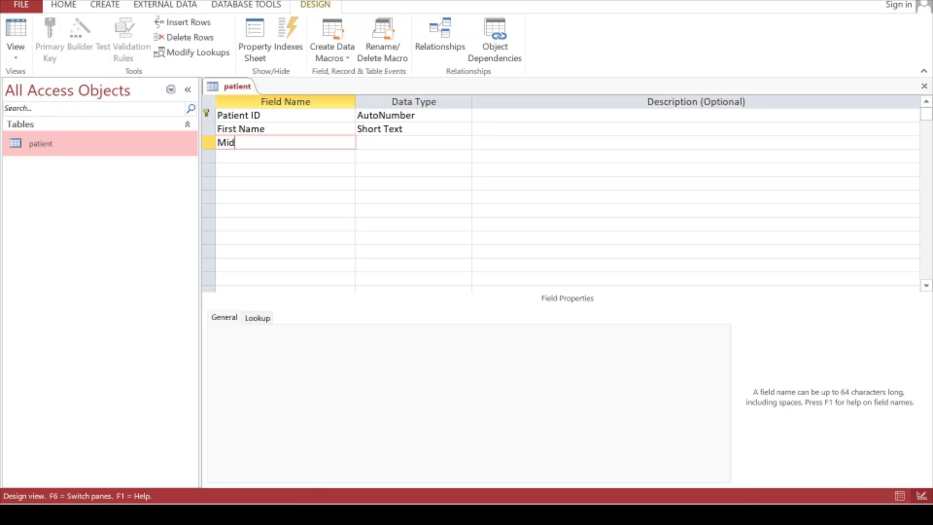
{"action": "type", "text": "dle Name"}
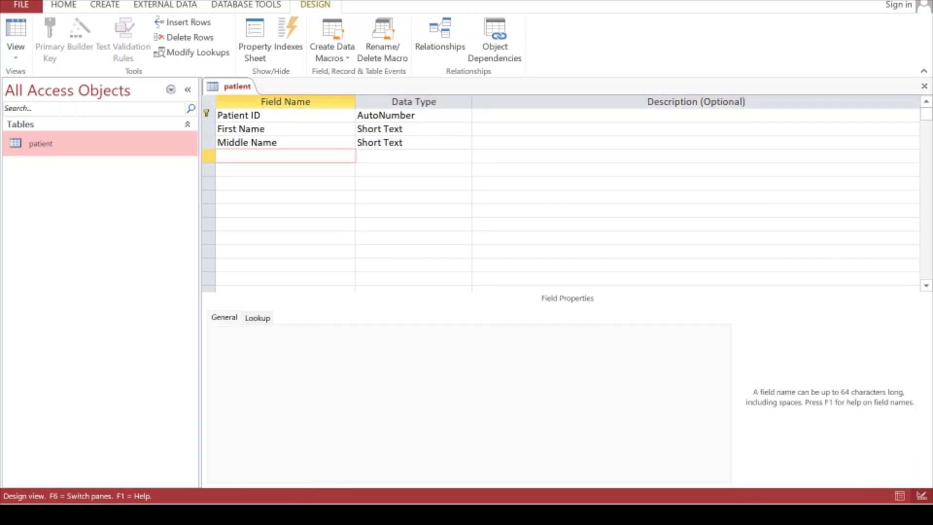
{"action": "type", "text": "Last Name"}
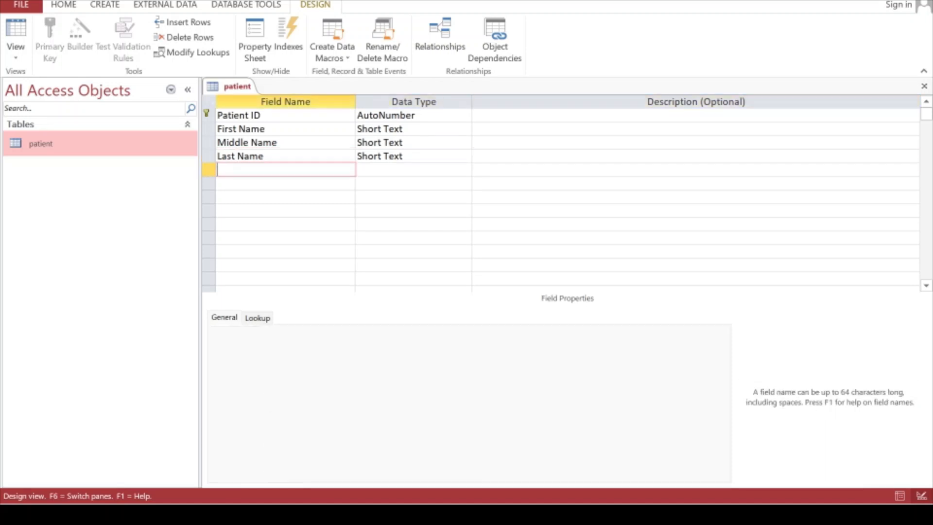
{"action": "type", "text": "Mobile"}
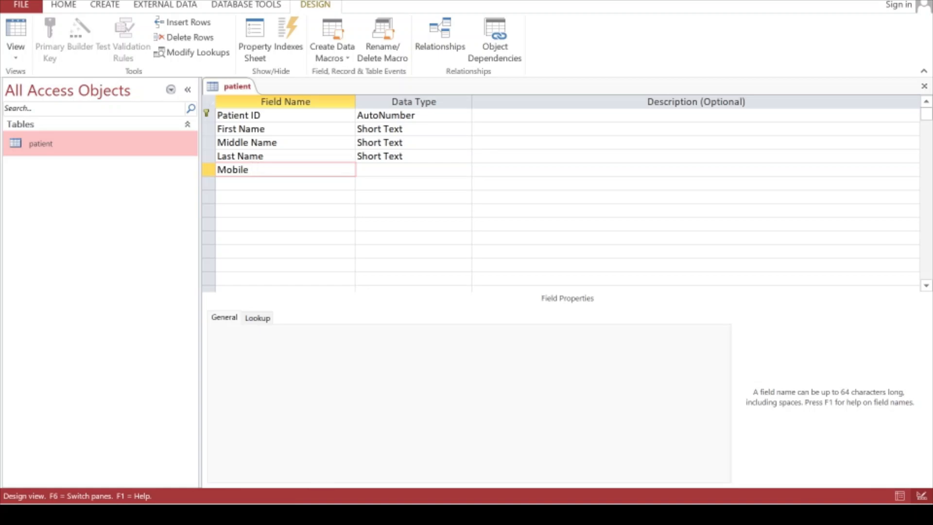
{"action": "type", "text": "Address"}
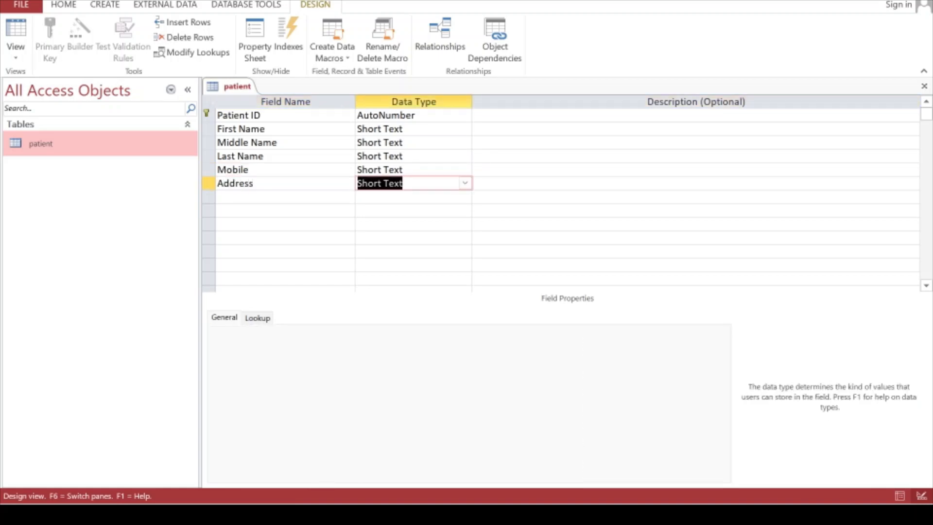
Add Gender, Doctor Name and DOB fields, describing DOB as Date of Birth
{"action": "type", "text": "Ge"}
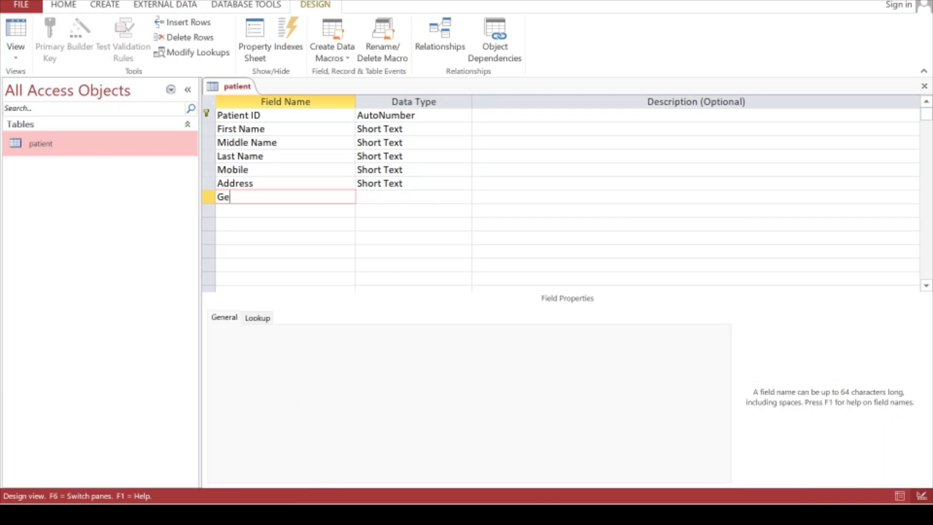
{"action": "type", "text": "nder"}
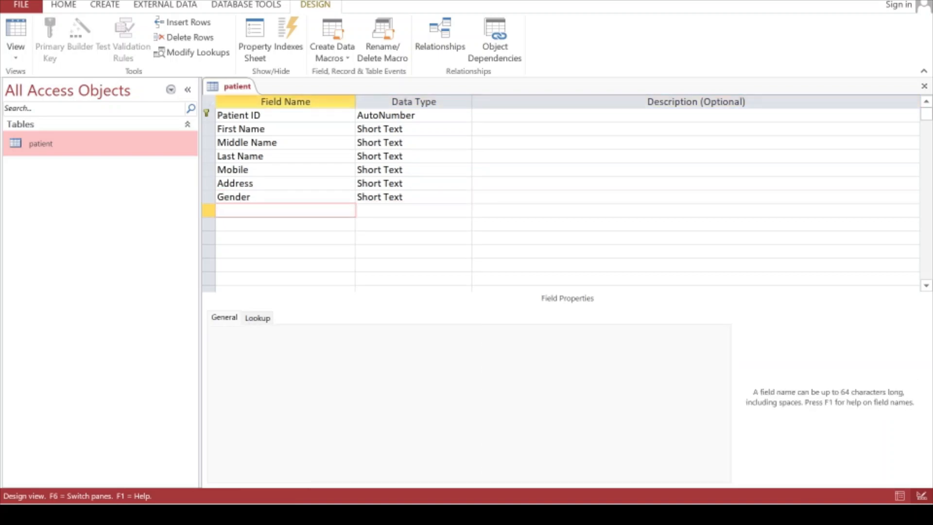
{"action": "type", "text": "Doct"}
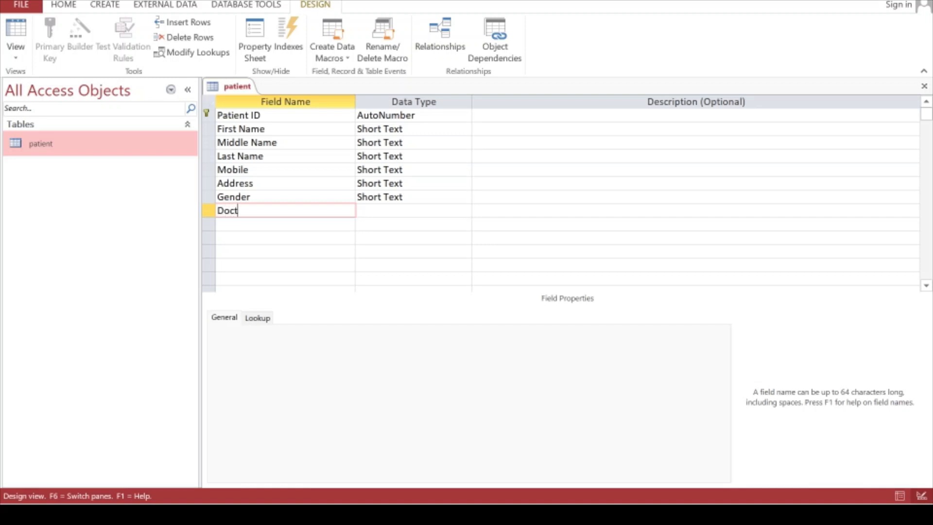
{"action": "type", "text": "or"}
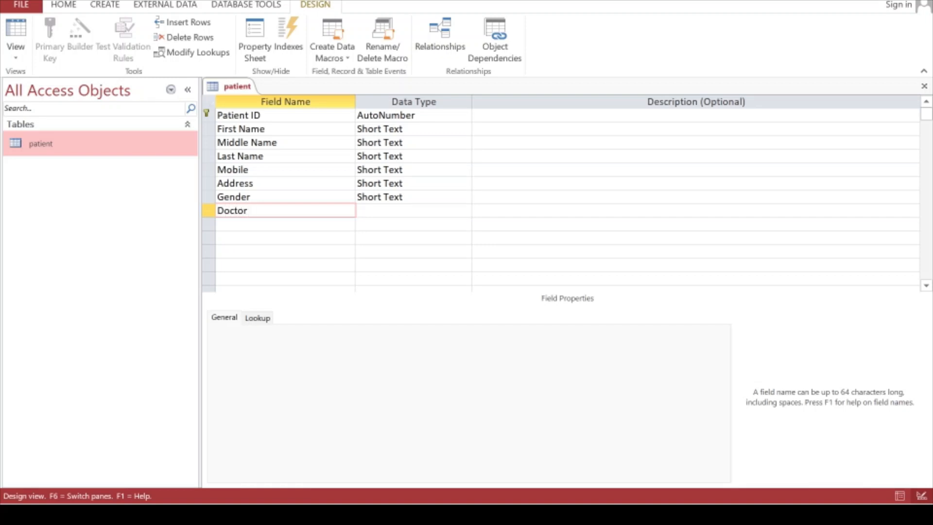
{"action": "type", "text": "Name"}
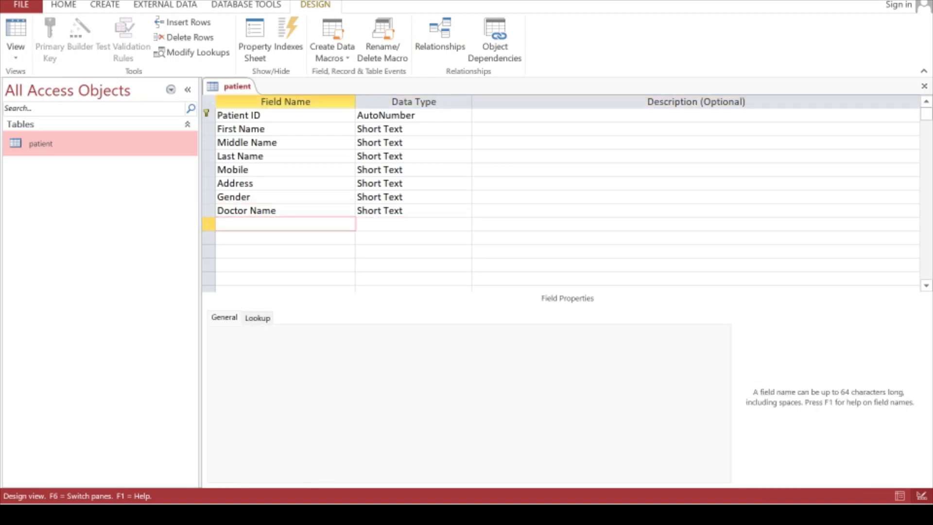
{"action": "type", "text": "Do"}
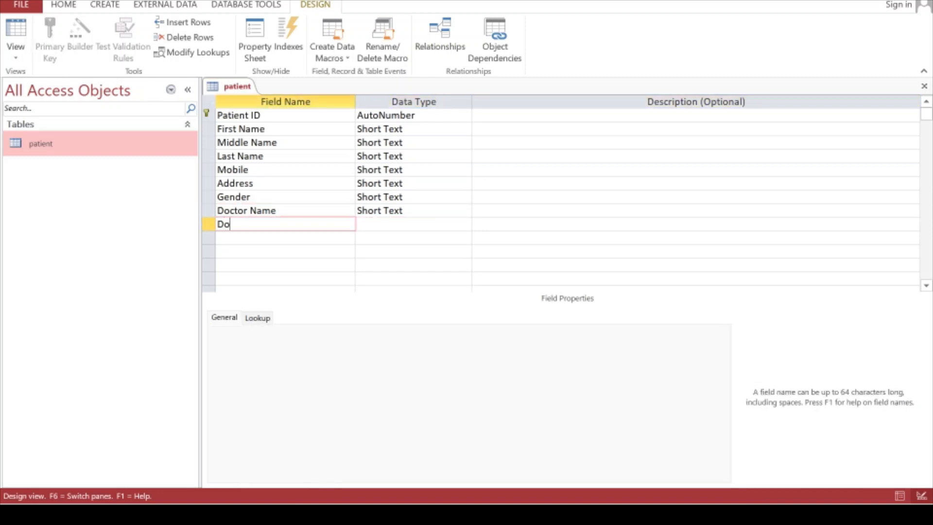
{"action": "key", "text": "Backspace"}
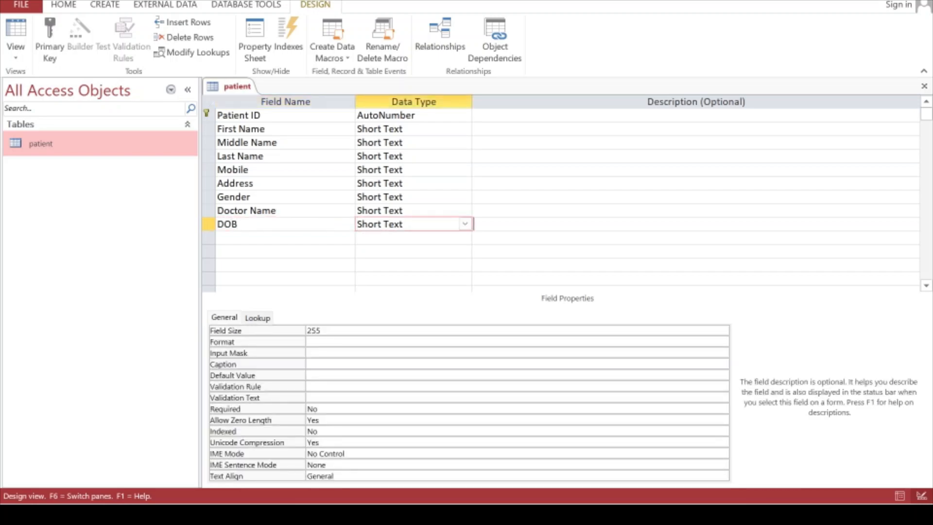
{"action": "type", "text": "Date"}
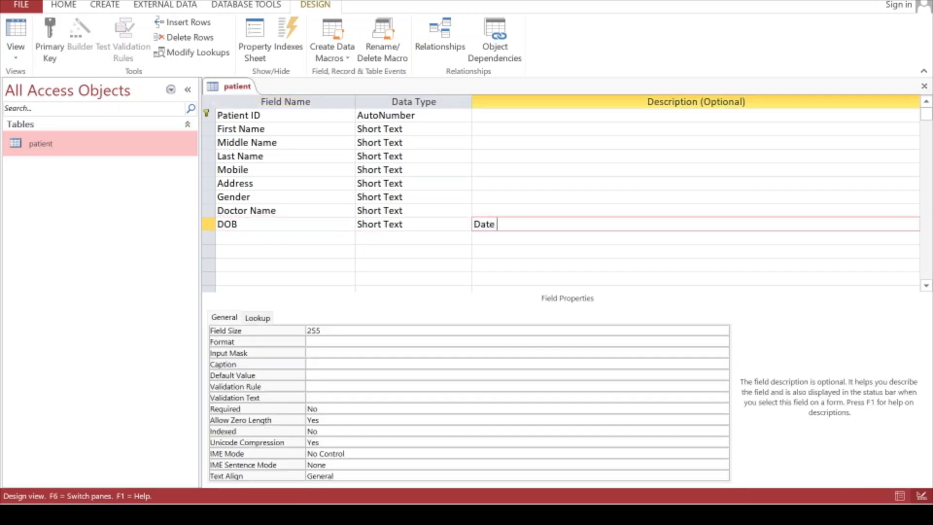
{"action": "type", "text": "of Bi"}
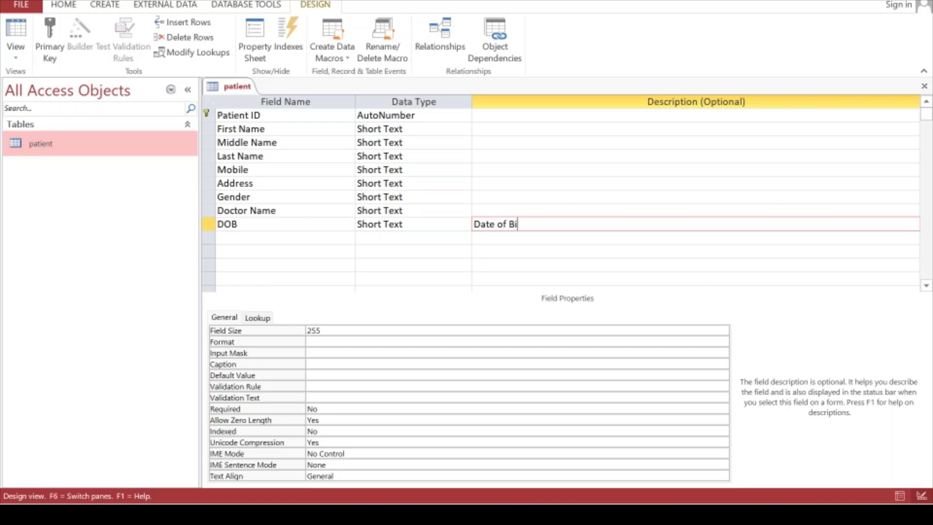
{"action": "type", "text": "rth"}
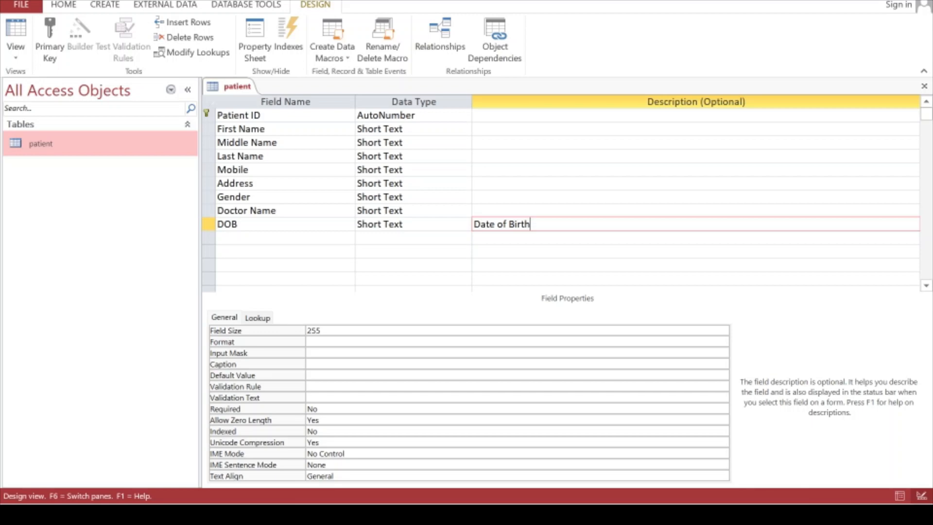
{"action": "left_click", "coordinate": [285, 238]}
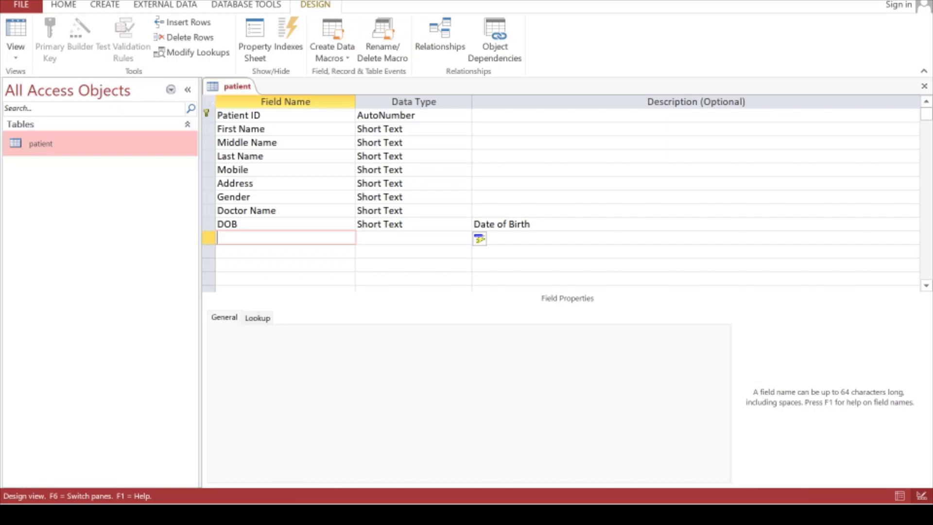
Make Patient ID the table's primary key
{"action": "left_click", "coordinate": [239, 114]}
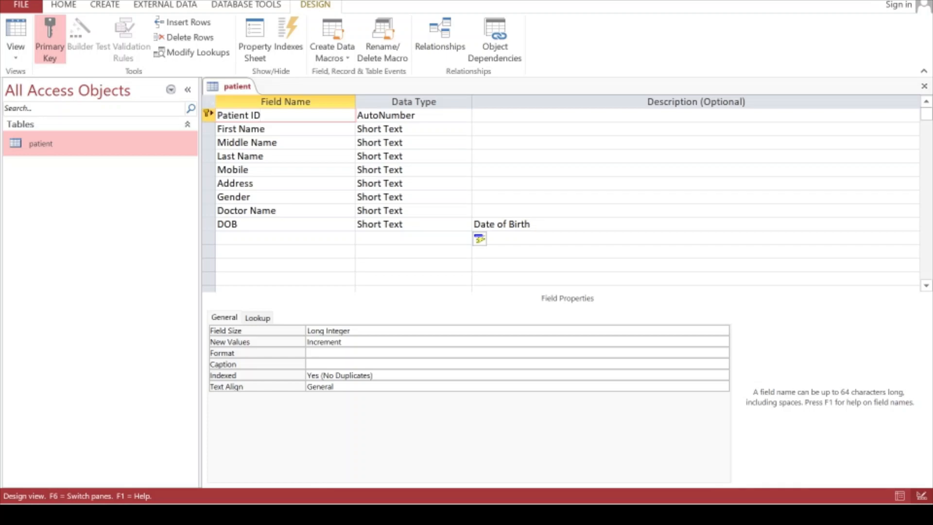
{"action": "left_click", "coordinate": [260, 114]}
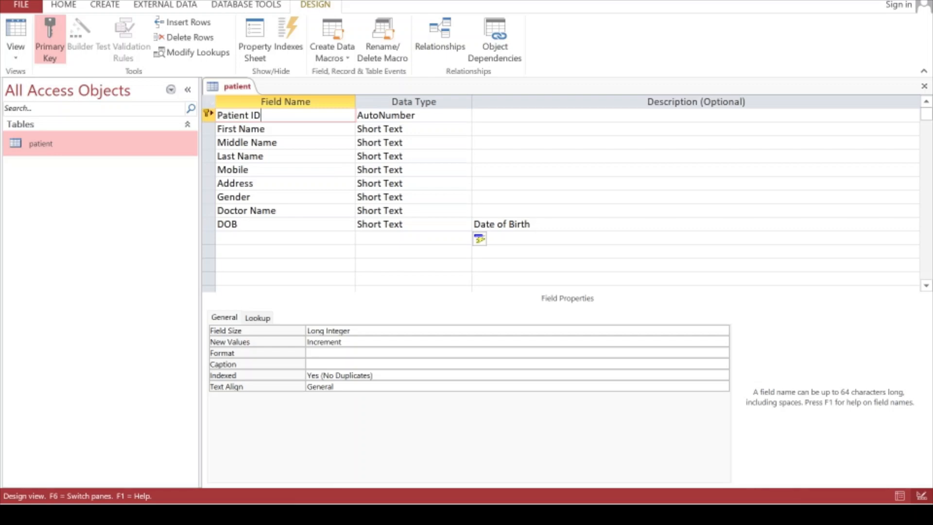
{"action": "left_click", "coordinate": [246, 142]}
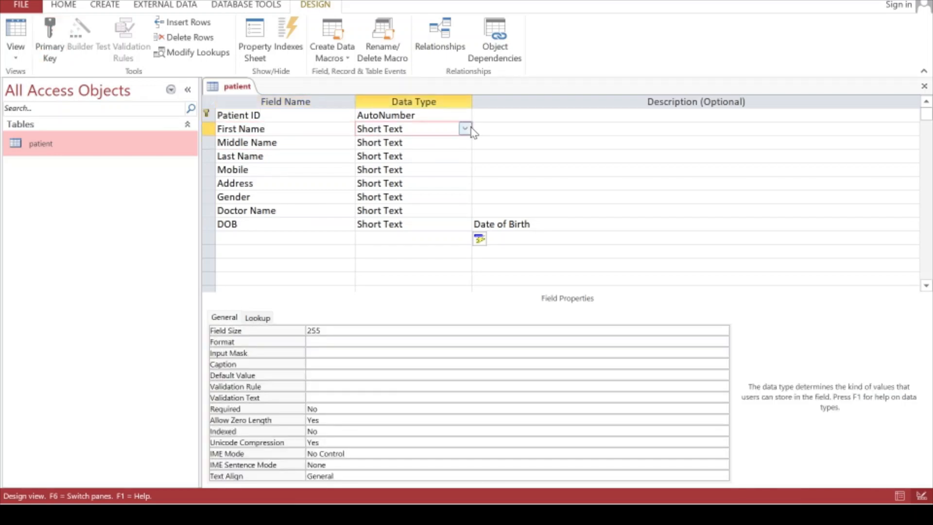
Review the name fields' data types and make Address a Long Text field
{"action": "left_click", "coordinate": [464, 128]}
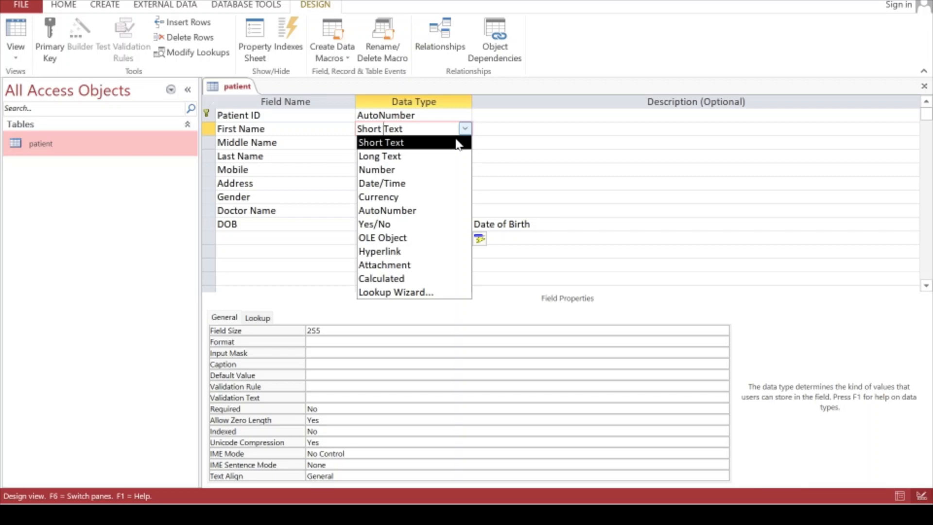
{"action": "mouse_move", "coordinate": [395, 293]}
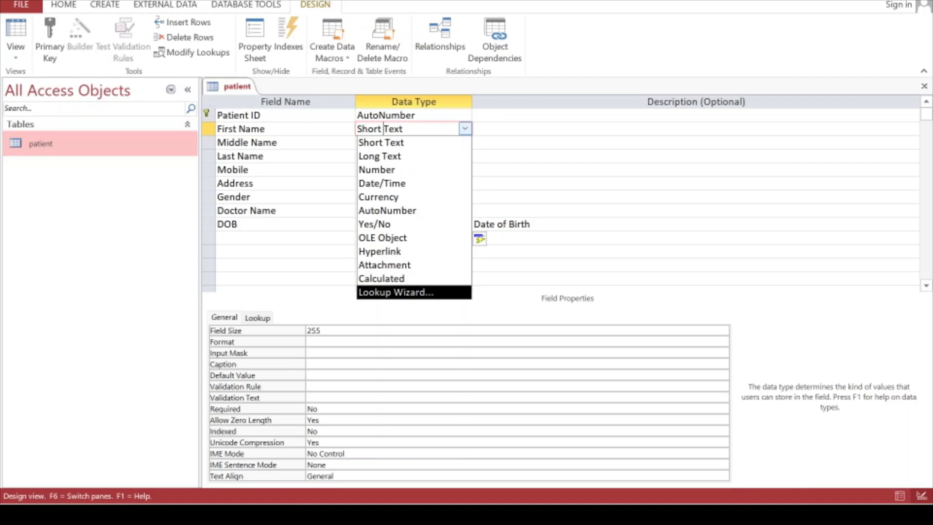
{"action": "left_click", "coordinate": [380, 142]}
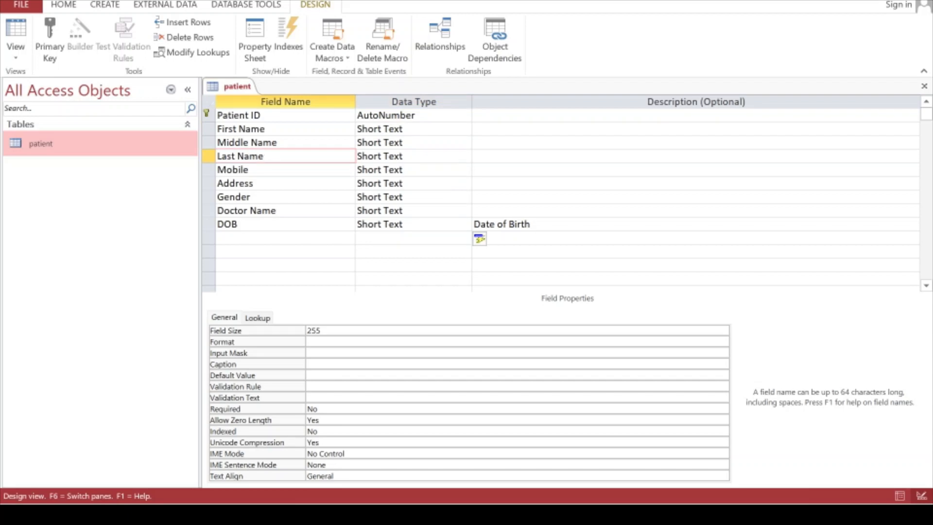
{"action": "left_click", "coordinate": [269, 169]}
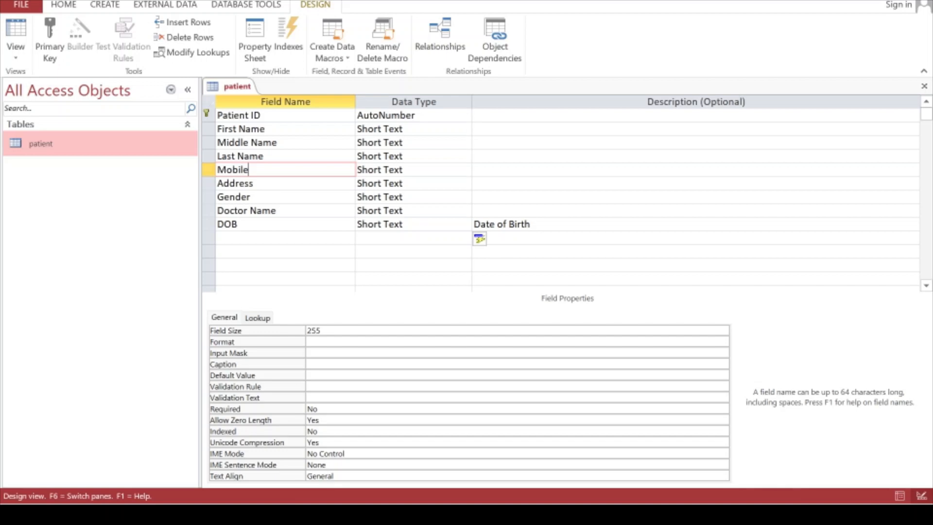
{"action": "left_click", "coordinate": [234, 183]}
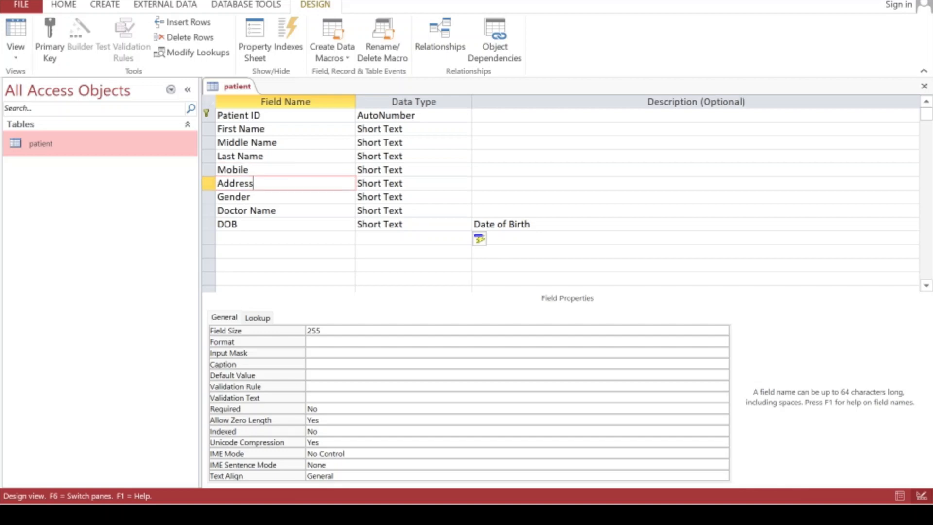
{"action": "left_click", "coordinate": [464, 183]}
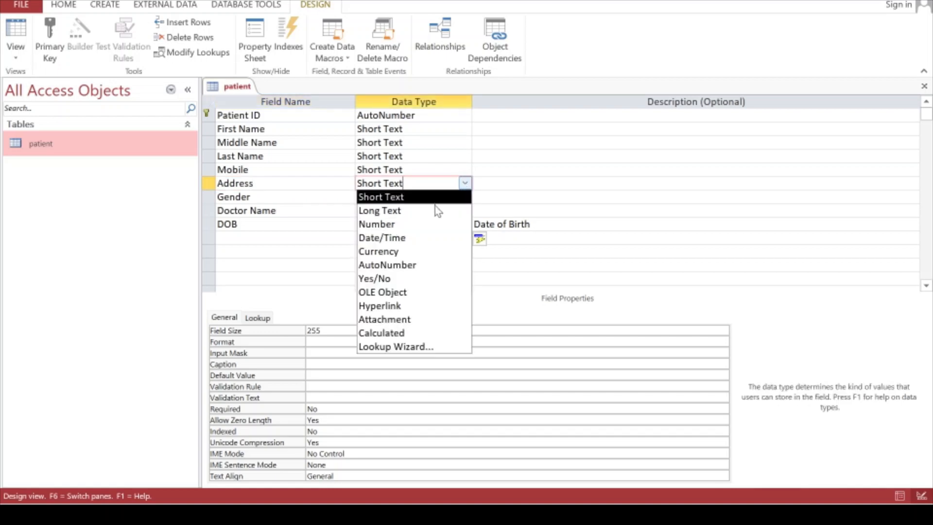
{"action": "left_click", "coordinate": [380, 210]}
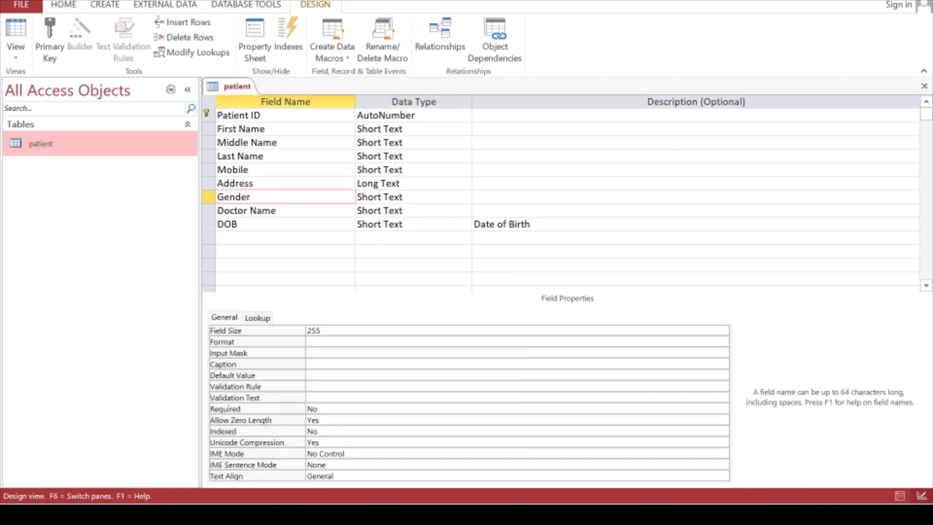
{"action": "left_click", "coordinate": [413, 196]}
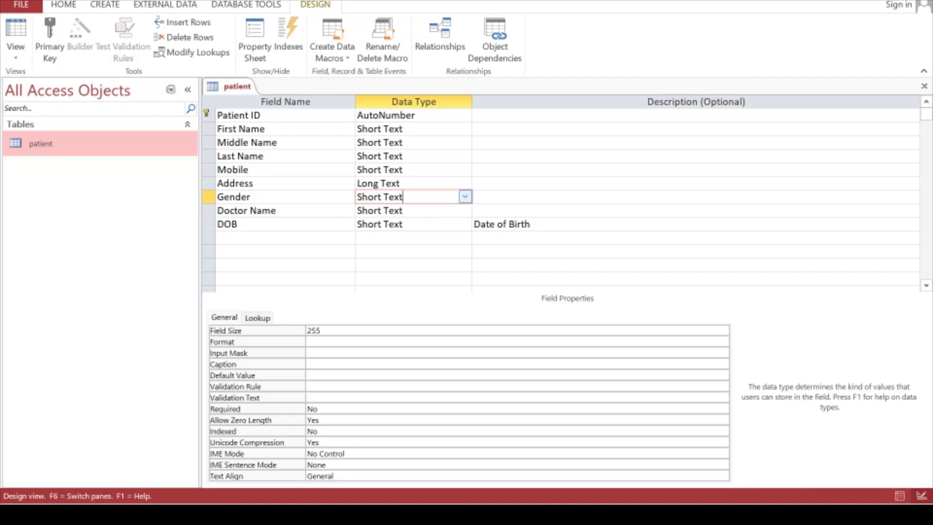
{"action": "mouse_move", "coordinate": [469, 204]}
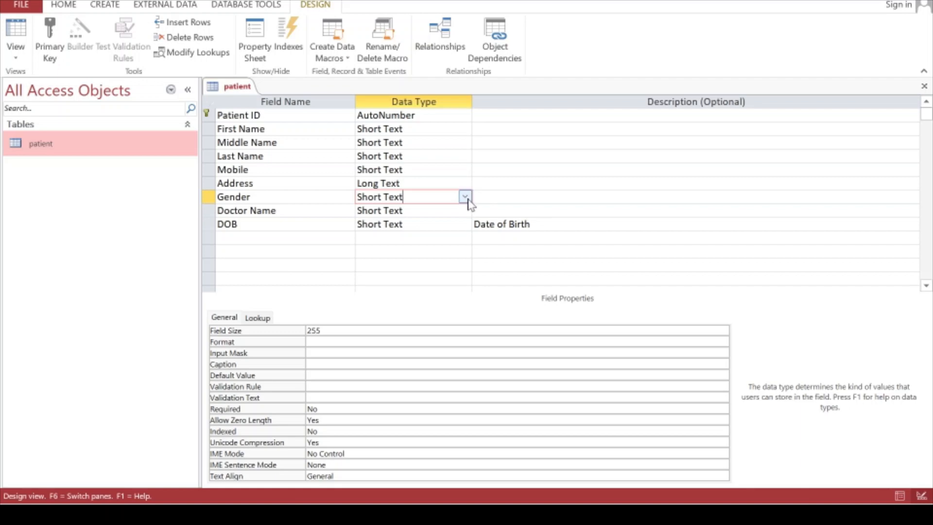
Start a Lookup Wizard for Gender using manually typed values
{"action": "left_click", "coordinate": [465, 196]}
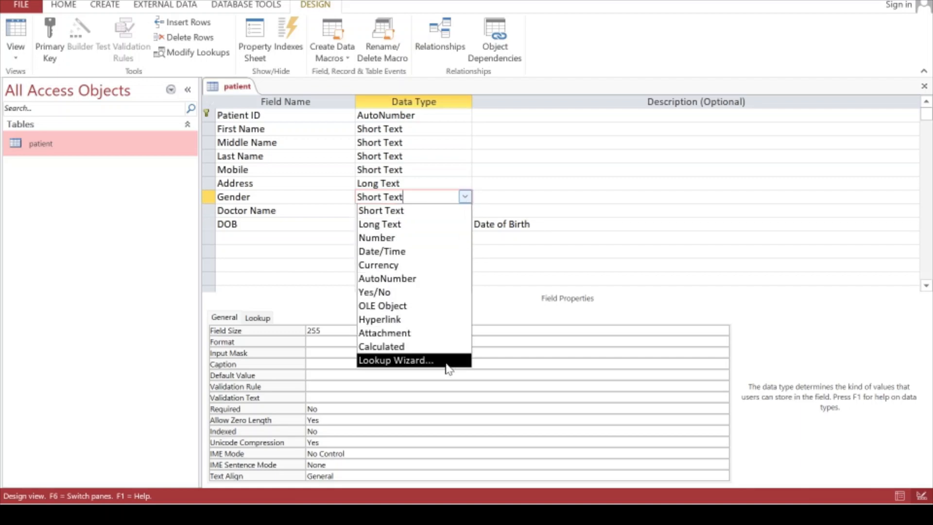
{"action": "left_click", "coordinate": [395, 359]}
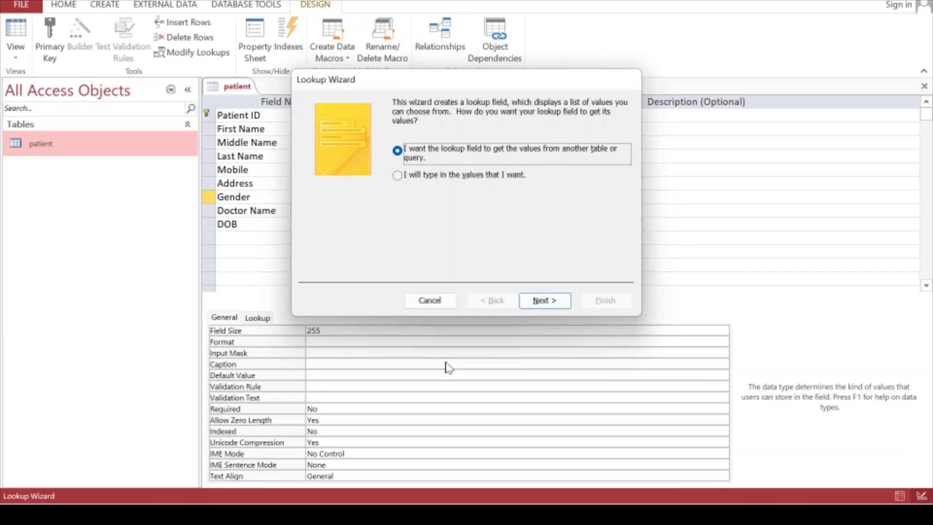
{"action": "left_click", "coordinate": [398, 175]}
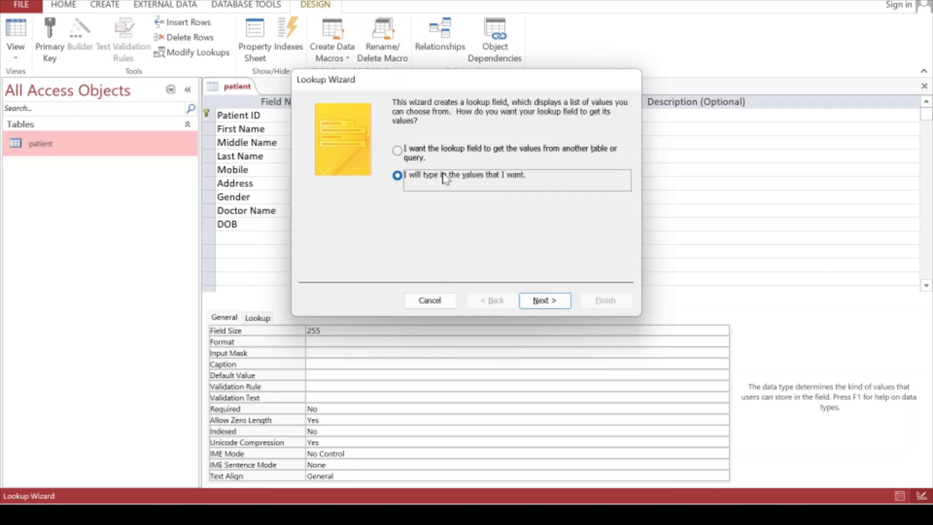
{"action": "left_click", "coordinate": [543, 300]}
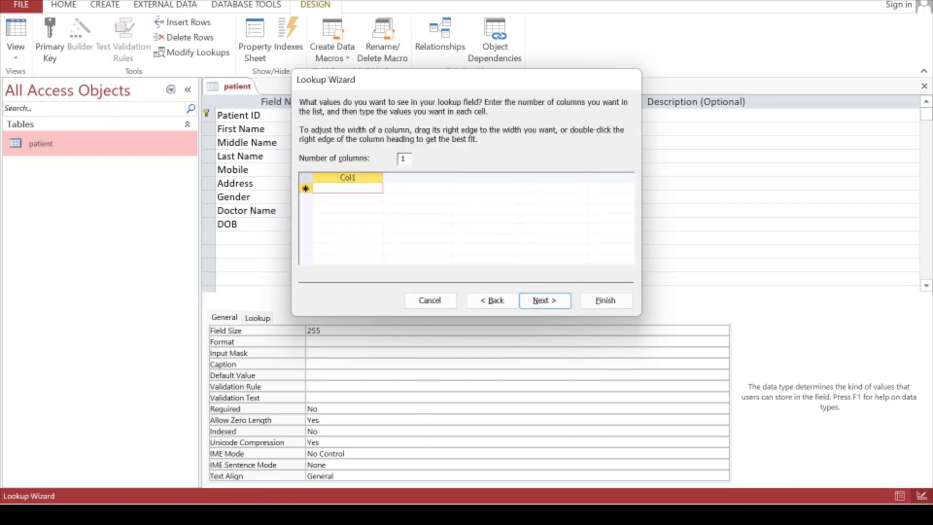
Enter Male and Female as the Gender lookup values
{"action": "type", "text": "Mal"}
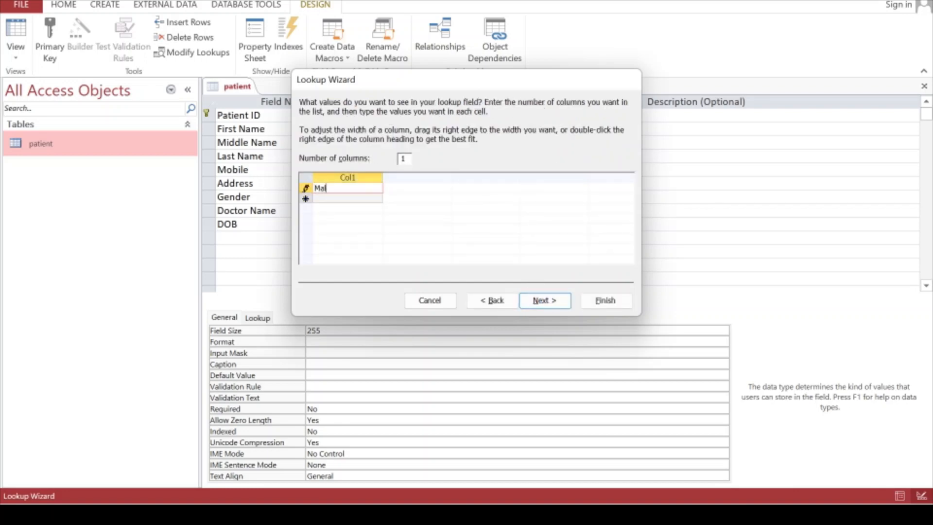
{"action": "left_click", "coordinate": [543, 301]}
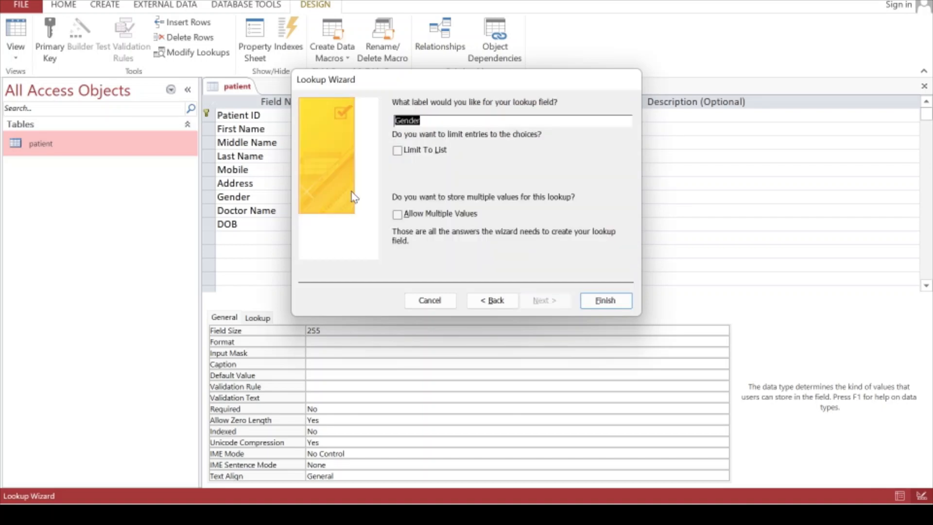
{"action": "left_click", "coordinate": [492, 301]}
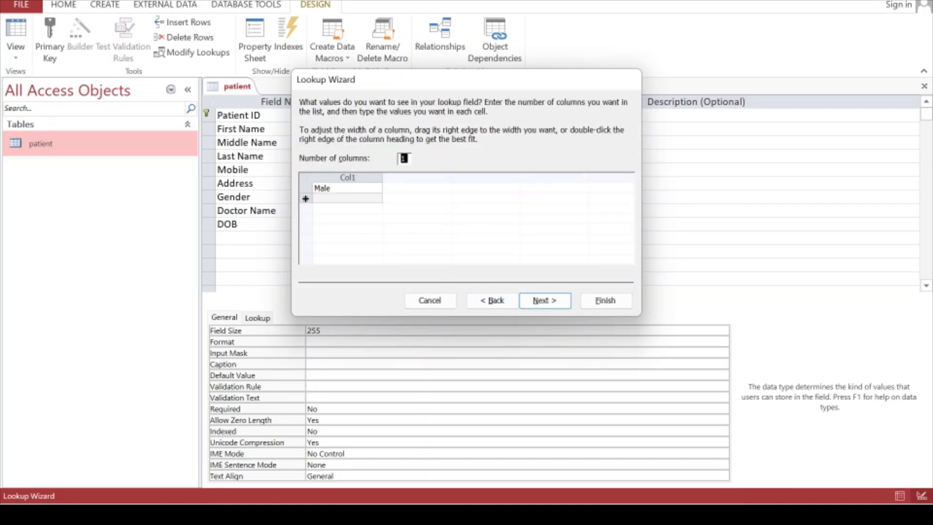
{"action": "left_click", "coordinate": [348, 199]}
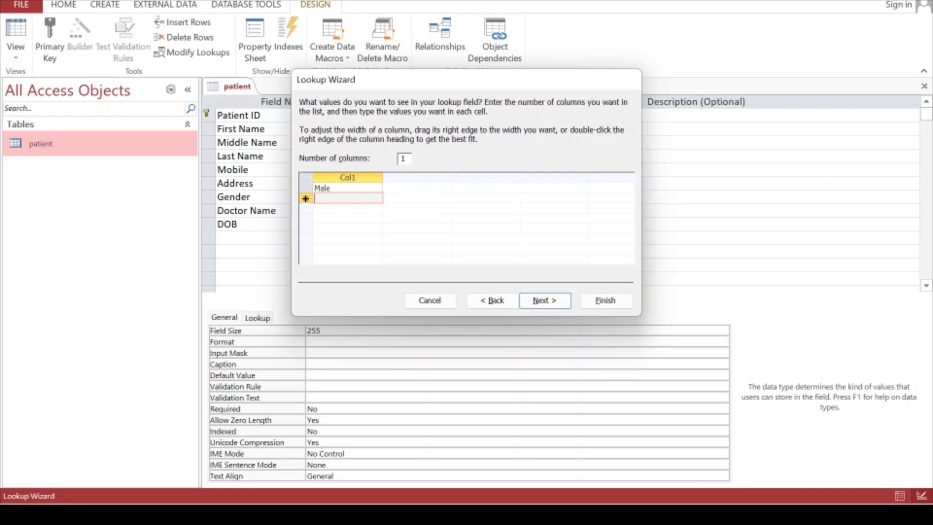
{"action": "type", "text": "Female"}
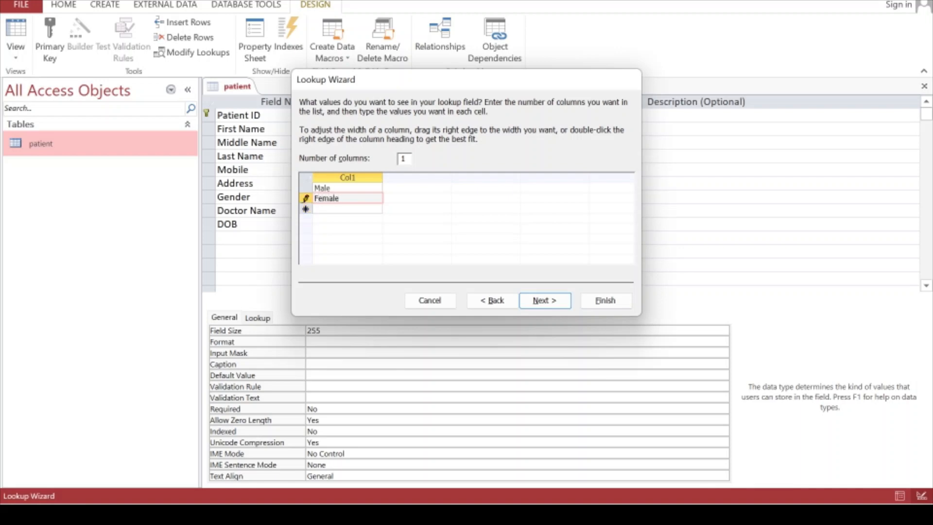
{"action": "mouse_move", "coordinate": [376, 193]}
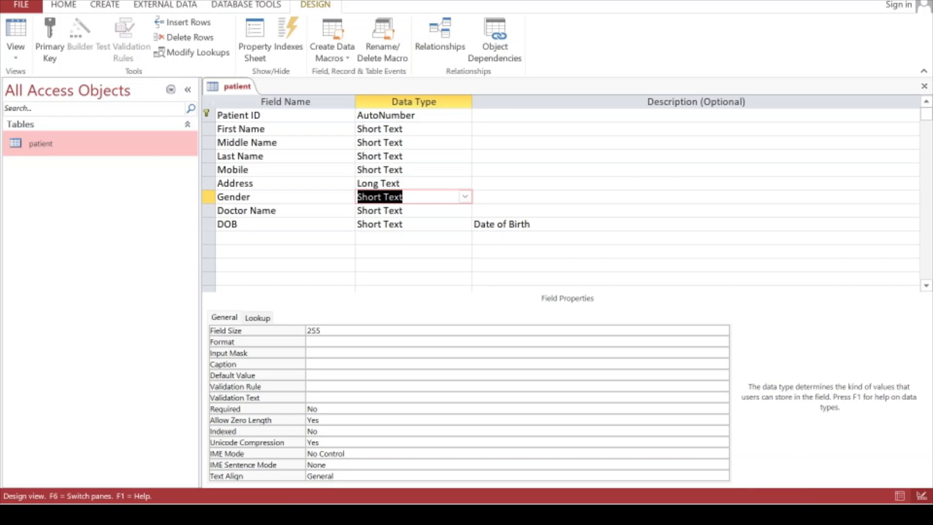
Start a Lookup Wizard for Doctor Name using manually typed values
{"action": "left_click", "coordinate": [410, 210]}
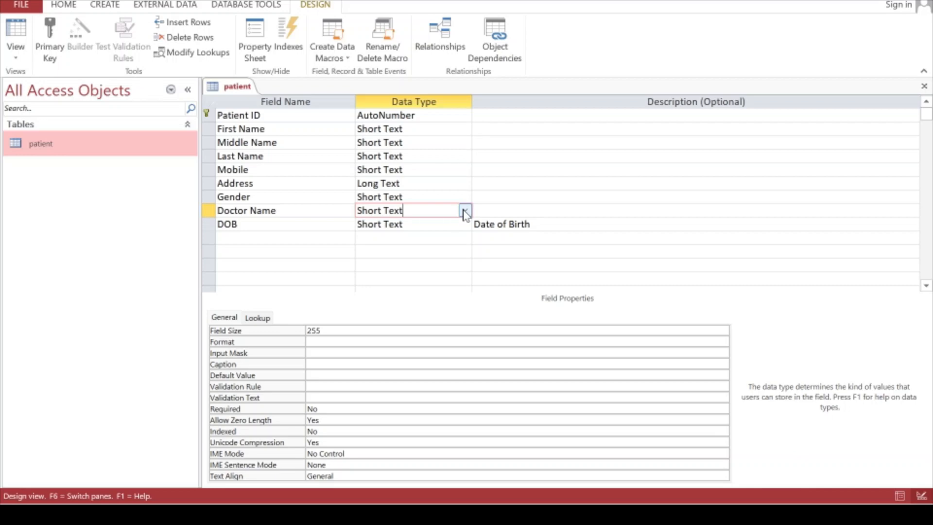
{"action": "left_click", "coordinate": [466, 210]}
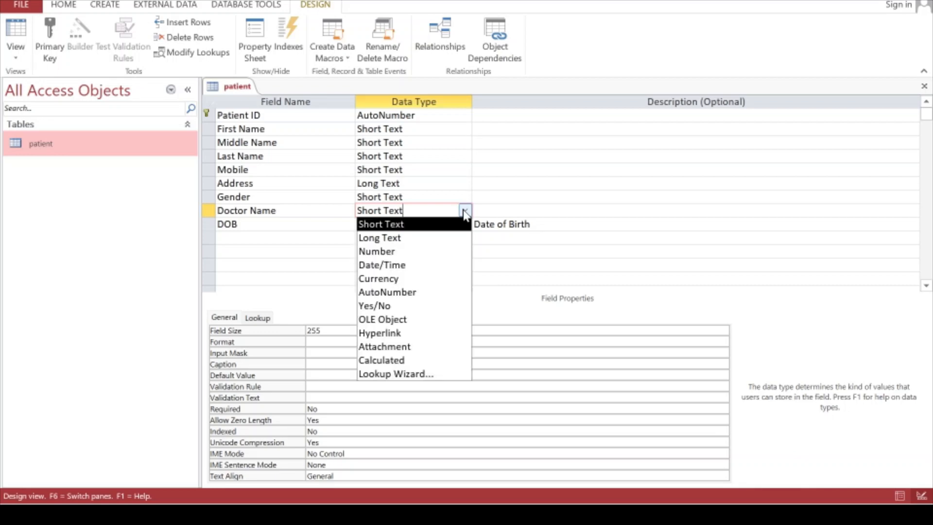
{"action": "left_click", "coordinate": [396, 373]}
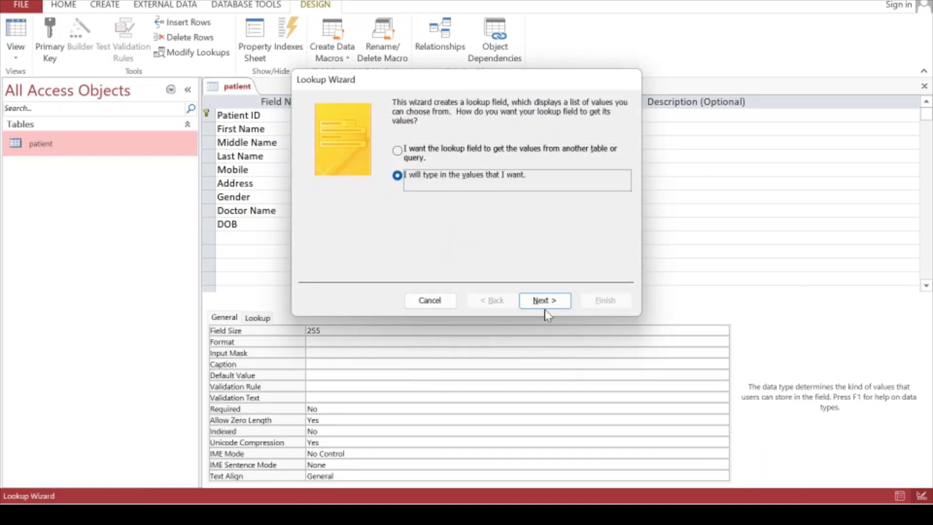
{"action": "left_click", "coordinate": [544, 300]}
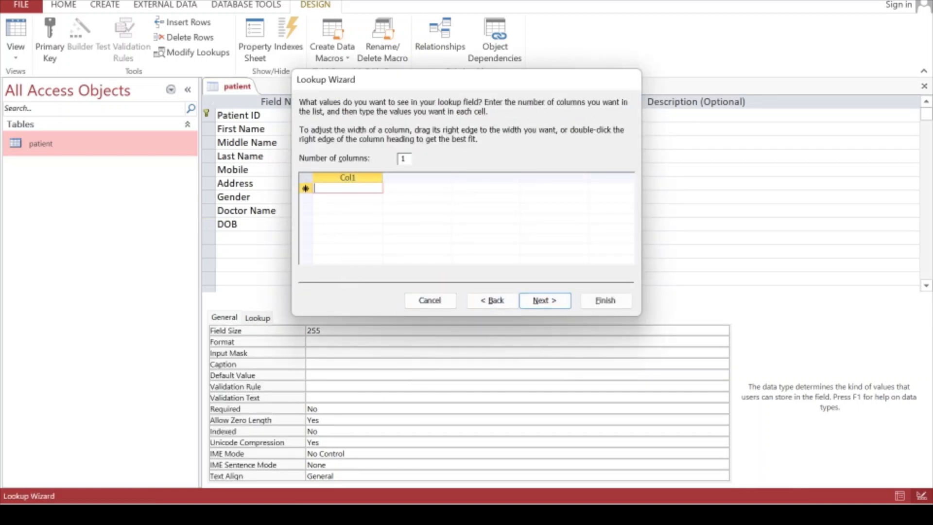
Enter Dr. abc, Dr. xyz, Dr. pqr and Dr. def and finish the Doctor Name lookup
{"action": "type", "text": "Dr. a"}
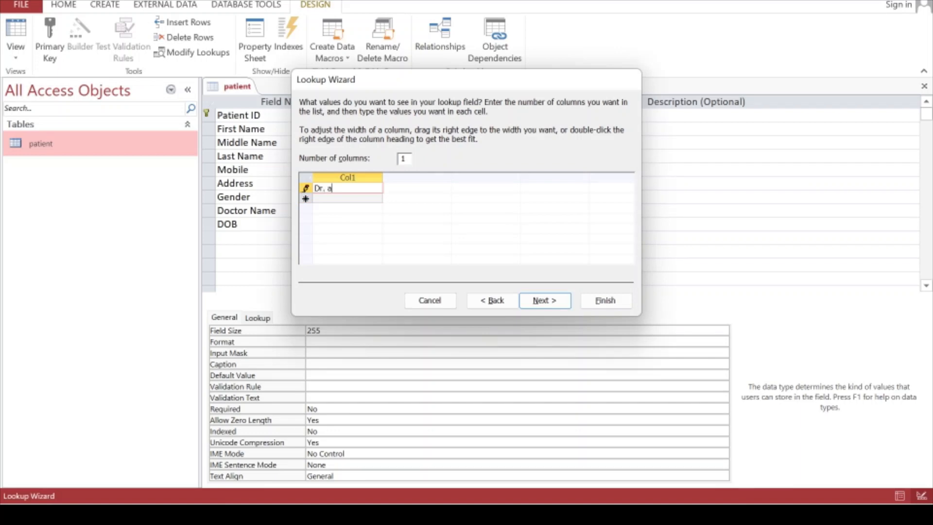
{"action": "type", "text": "bc"}
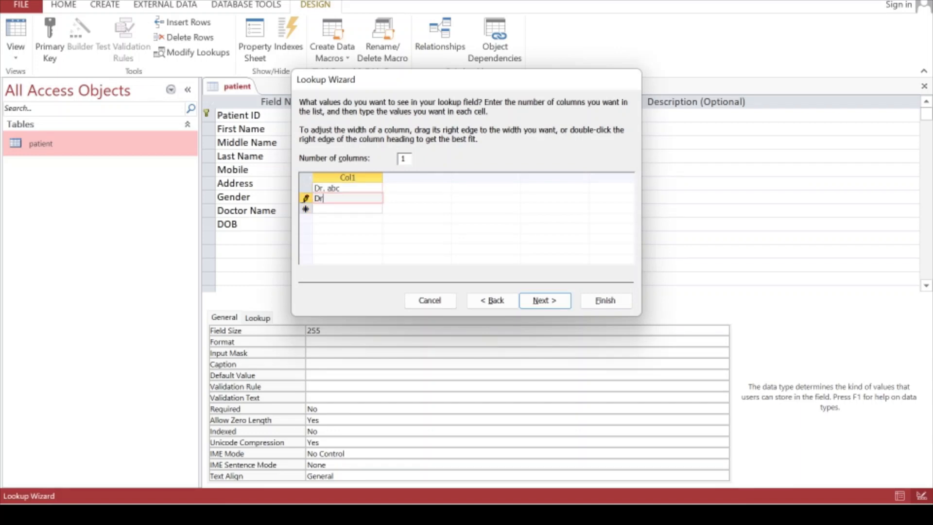
{"action": "type", "text": ". x"}
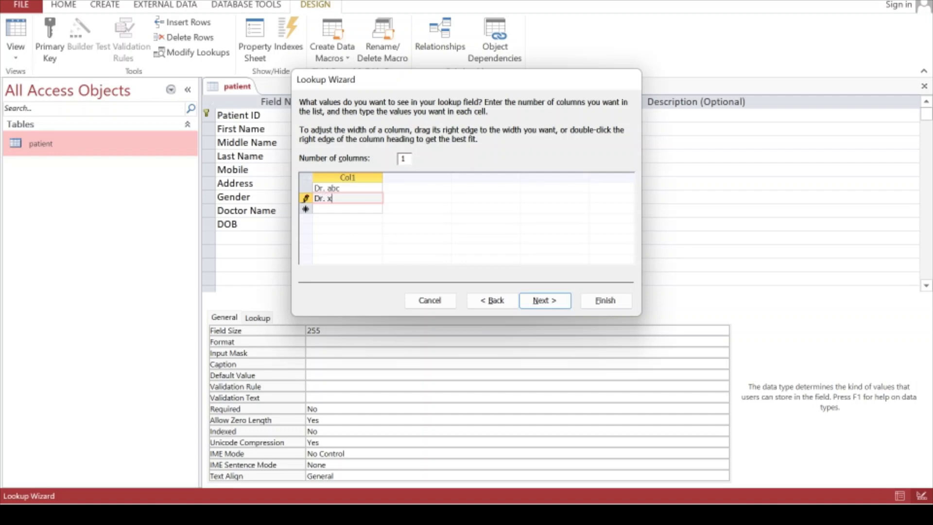
{"action": "type", "text": "yz"}
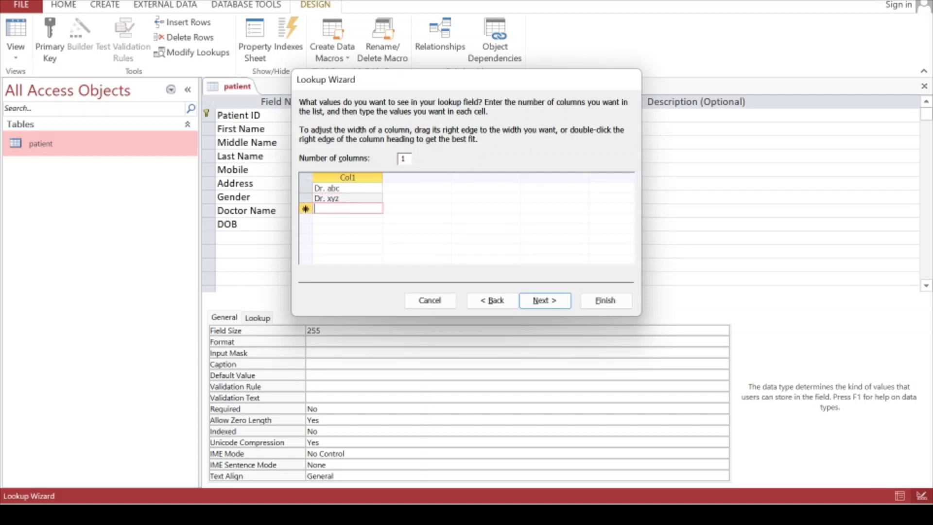
{"action": "type", "text": "Dr."}
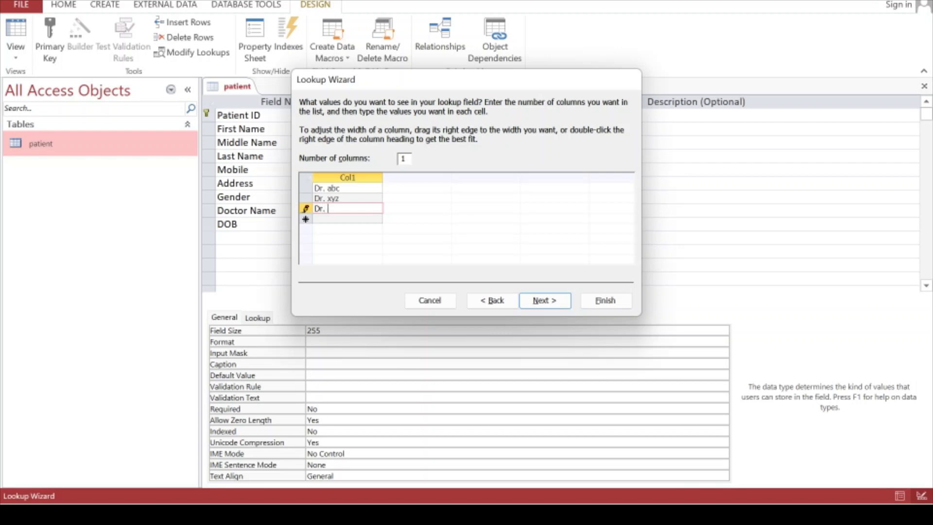
{"action": "type", "text": "pqr"}
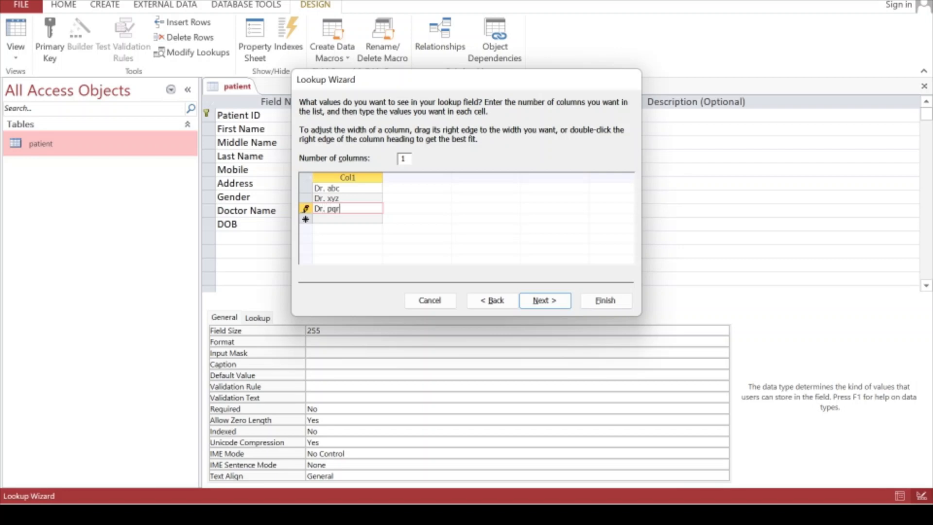
{"action": "left_click", "coordinate": [346, 219]}
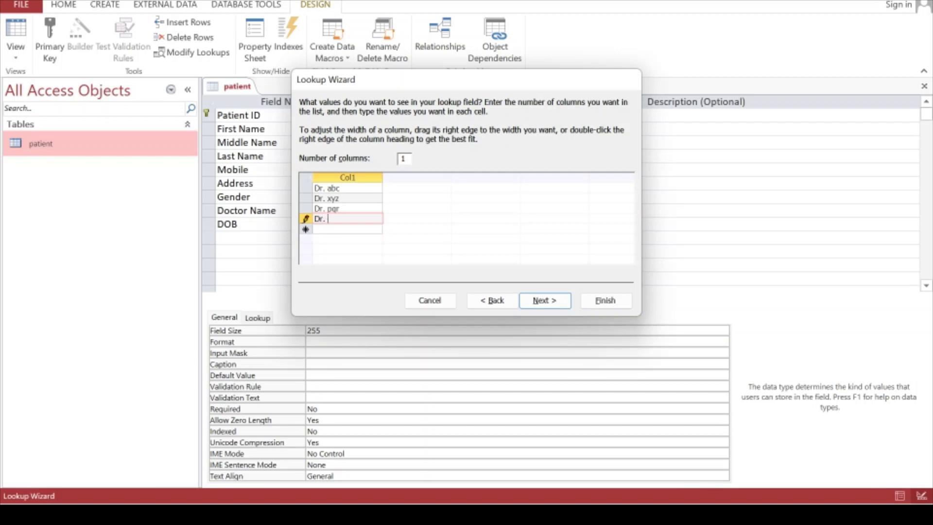
{"action": "type", "text": "def"}
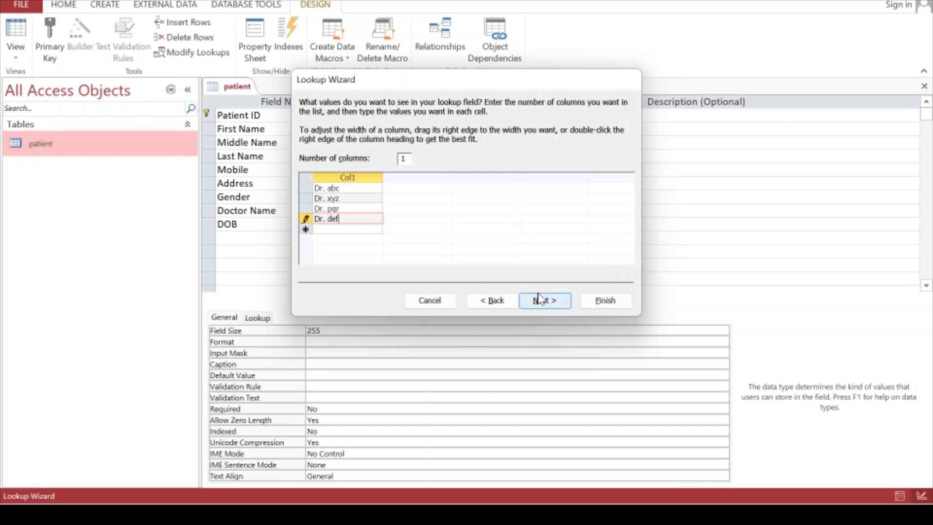
{"action": "mouse_move", "coordinate": [388, 246]}
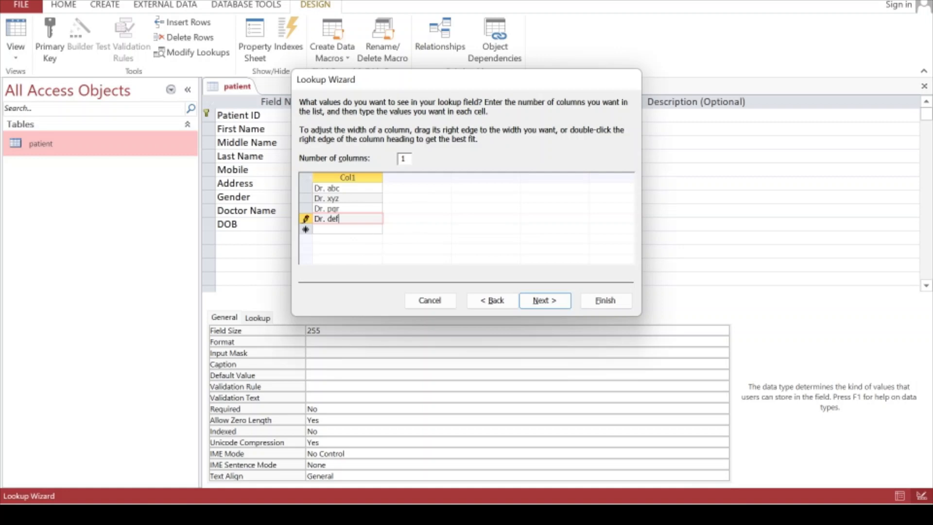
{"action": "mouse_move", "coordinate": [491, 300]}
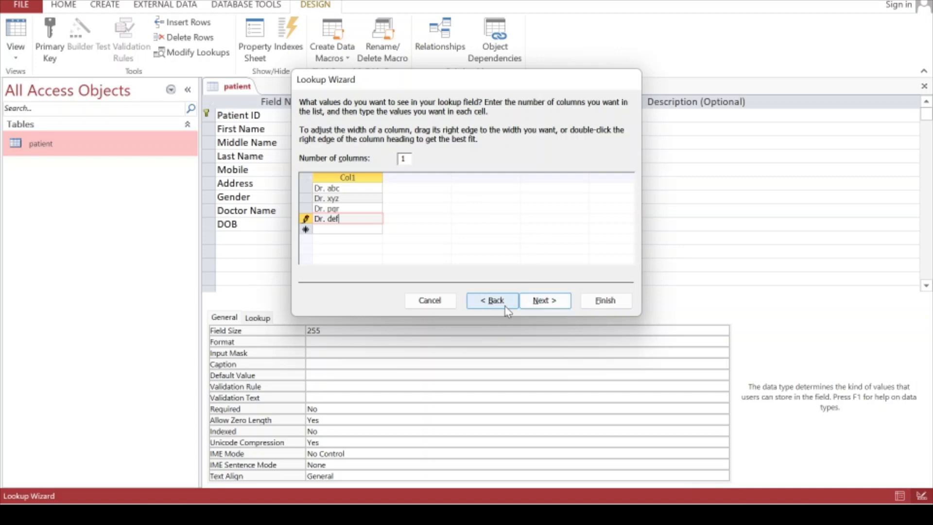
{"action": "left_click", "coordinate": [543, 301]}
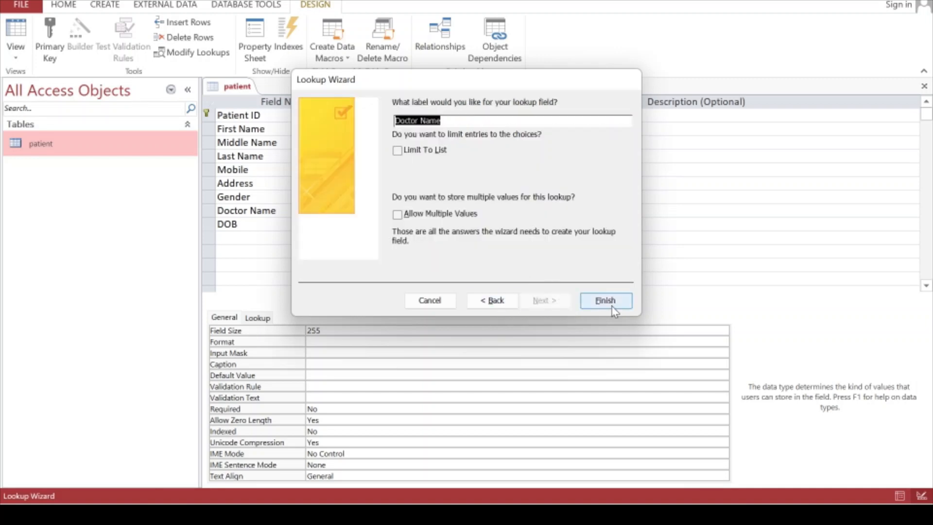
{"action": "left_click", "coordinate": [605, 300]}
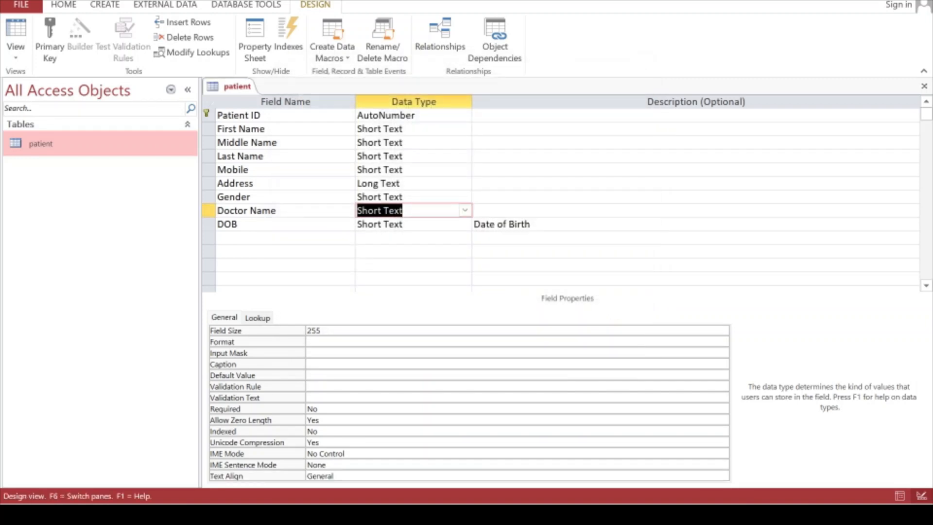
Make DOB a Date/Time field formatted as Long Date
{"action": "left_click", "coordinate": [464, 225]}
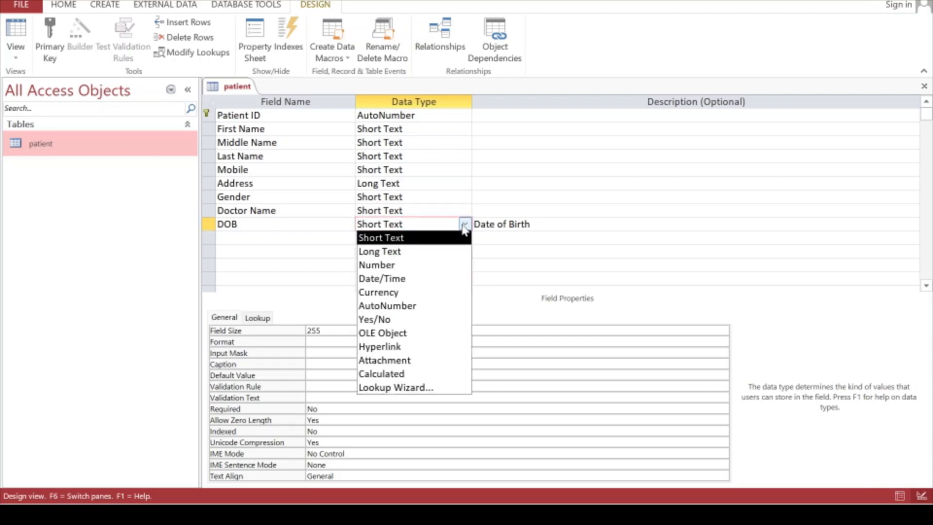
{"action": "left_click", "coordinate": [381, 278]}
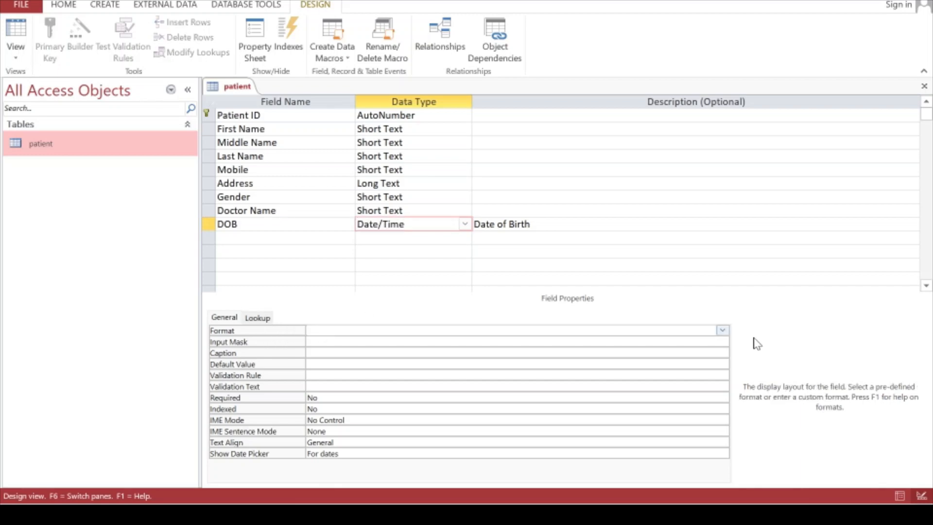
{"action": "left_click", "coordinate": [722, 330]}
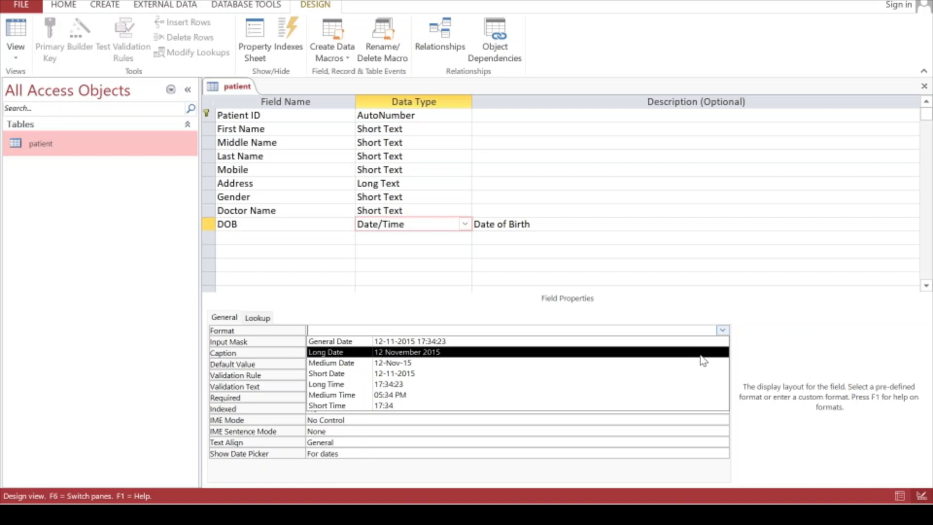
{"action": "left_click", "coordinate": [324, 352]}
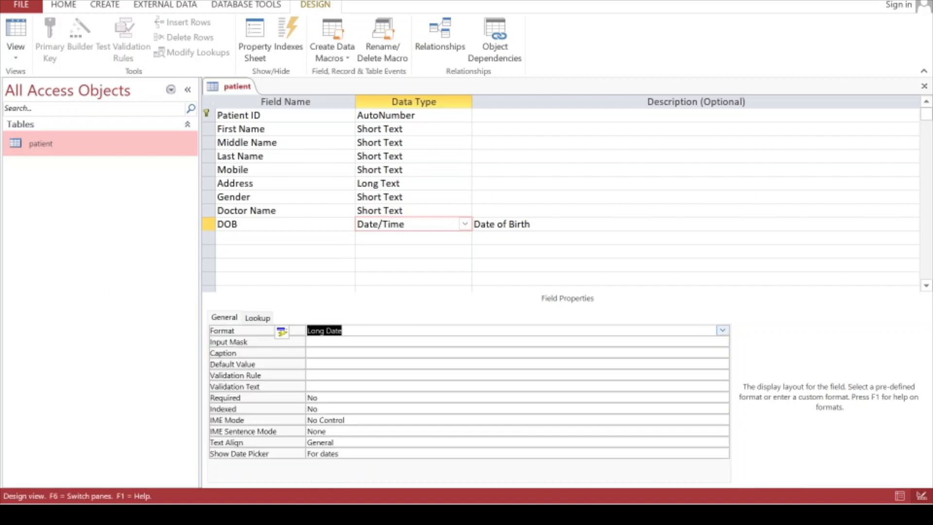
{"action": "right_click", "coordinate": [41, 144]}
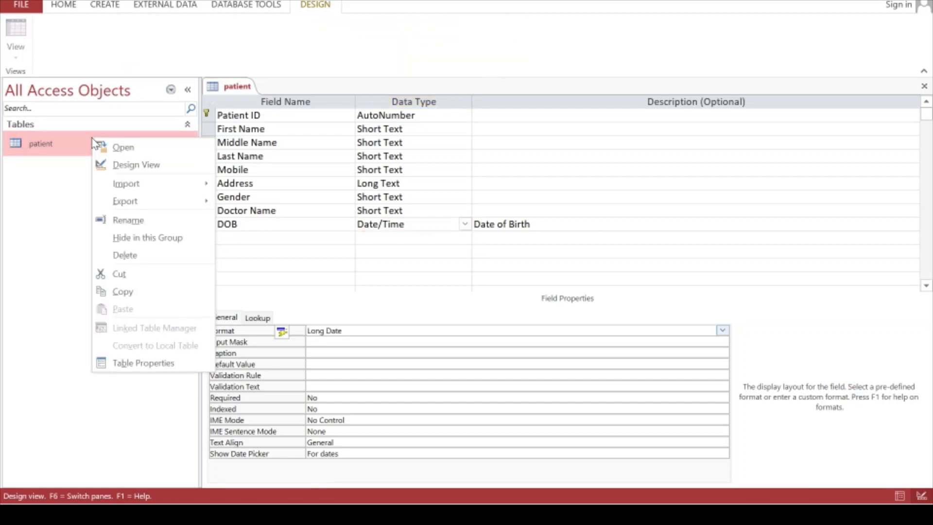
{"action": "left_click", "coordinate": [124, 147]}
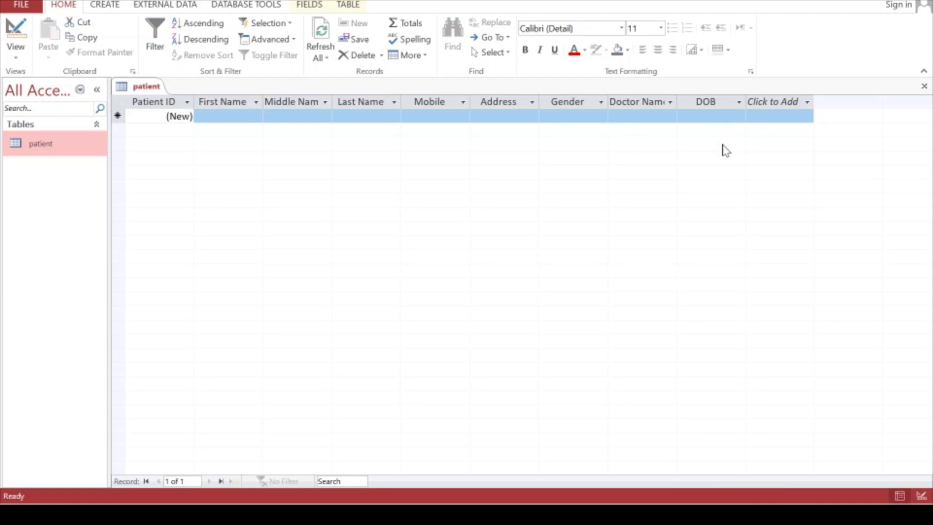
{"action": "mouse_move", "coordinate": [257, 137]}
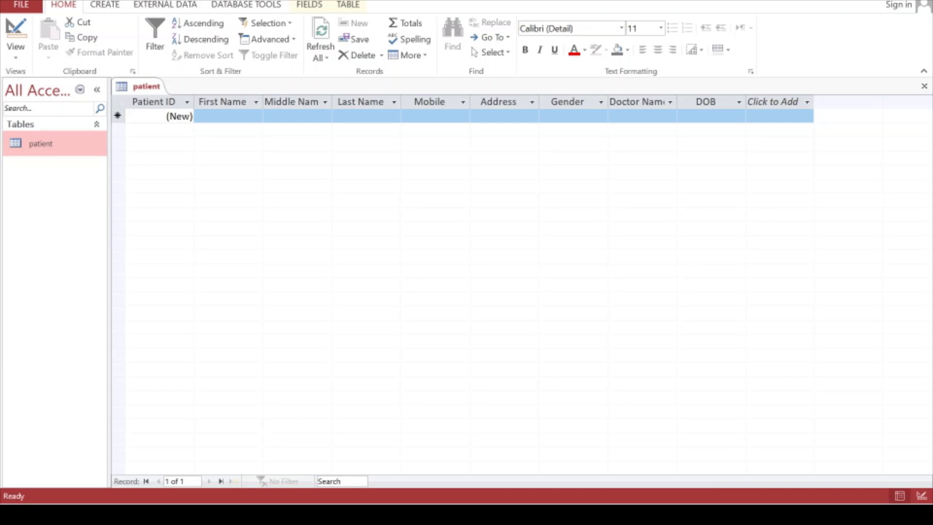
{"action": "left_click", "coordinate": [228, 115]}
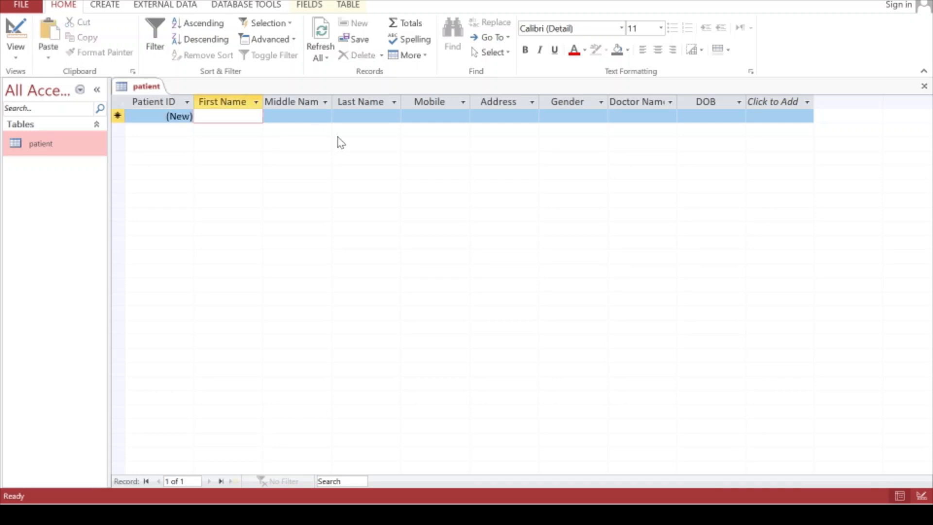
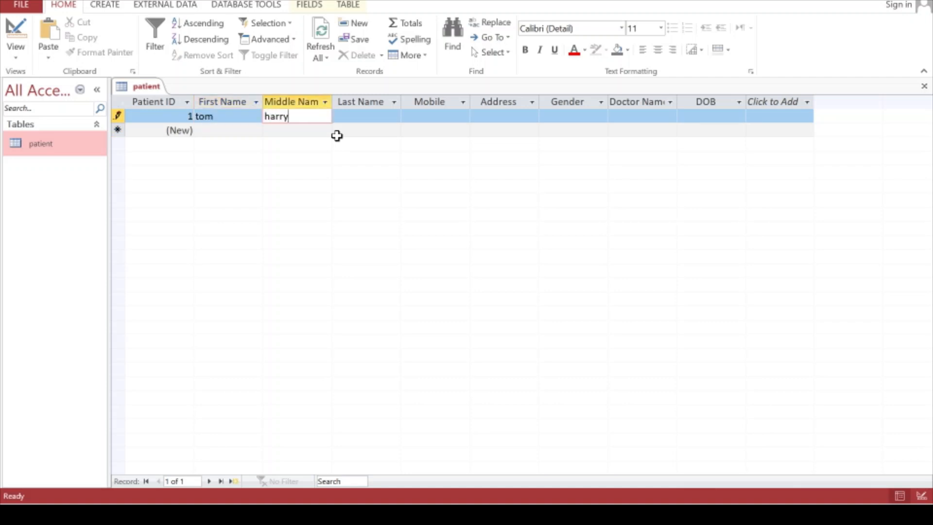
{"action": "key", "text": "Tab"}
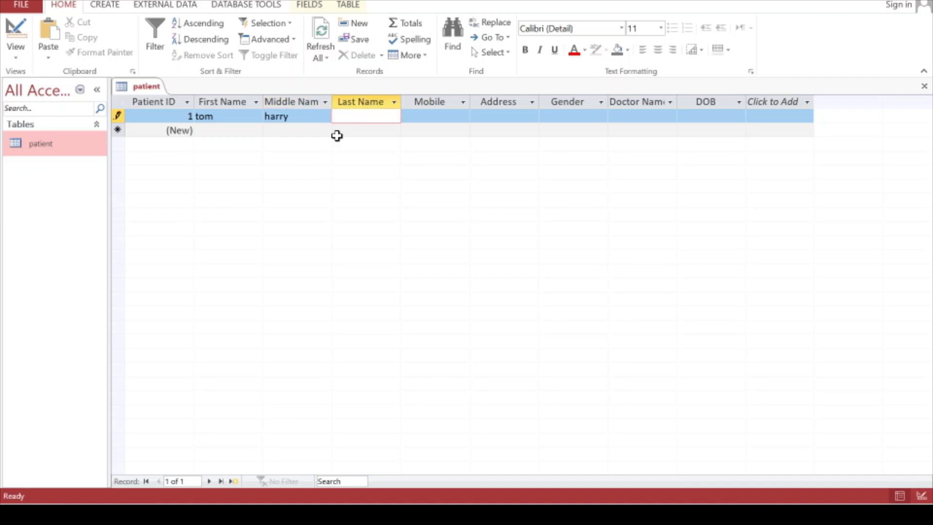
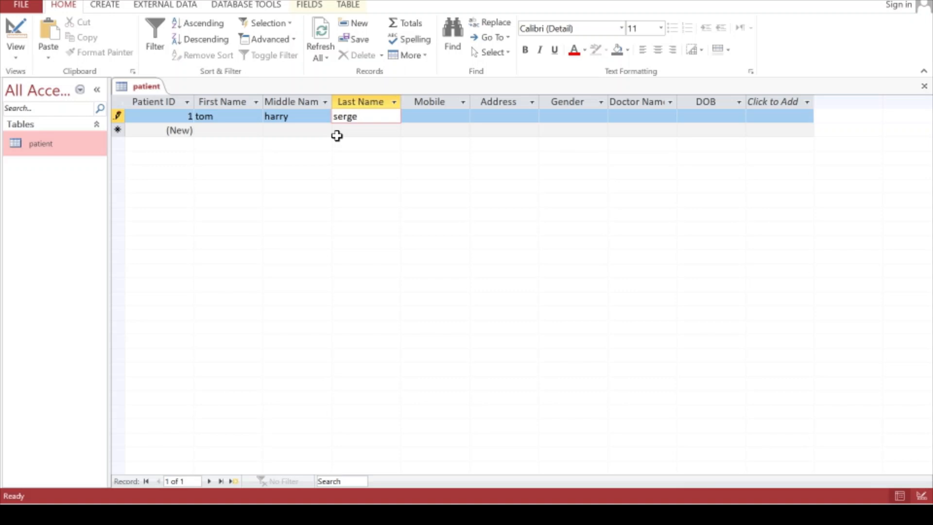
{"action": "left_click", "coordinate": [435, 116]}
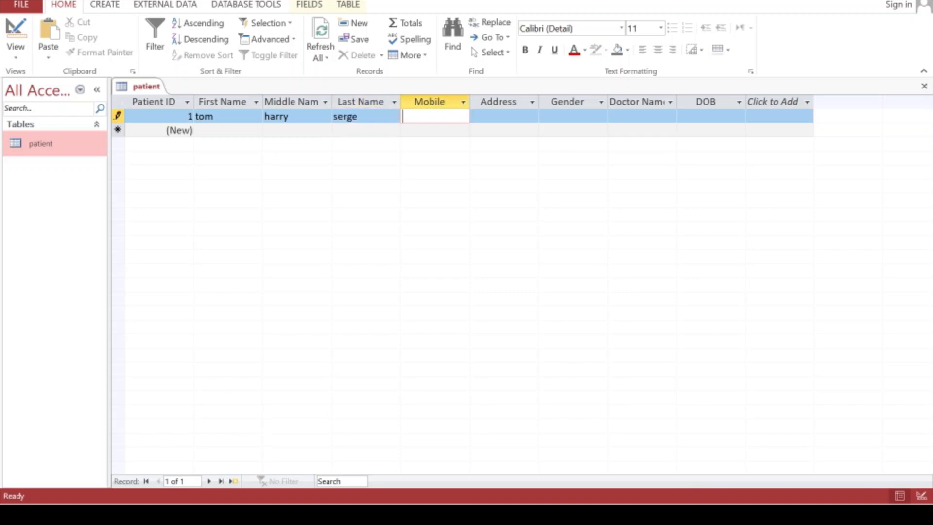
{"action": "type", "text": "98"}
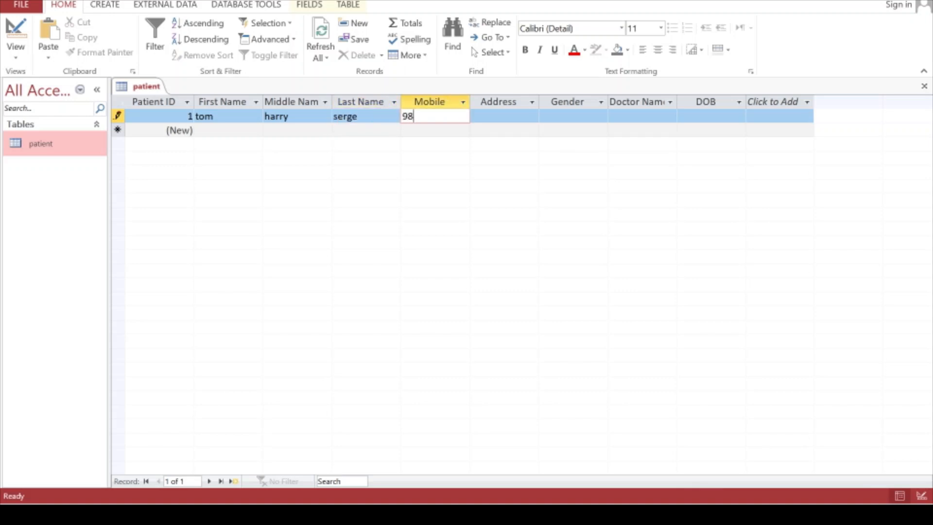
{"action": "type", "text": "7654321"}
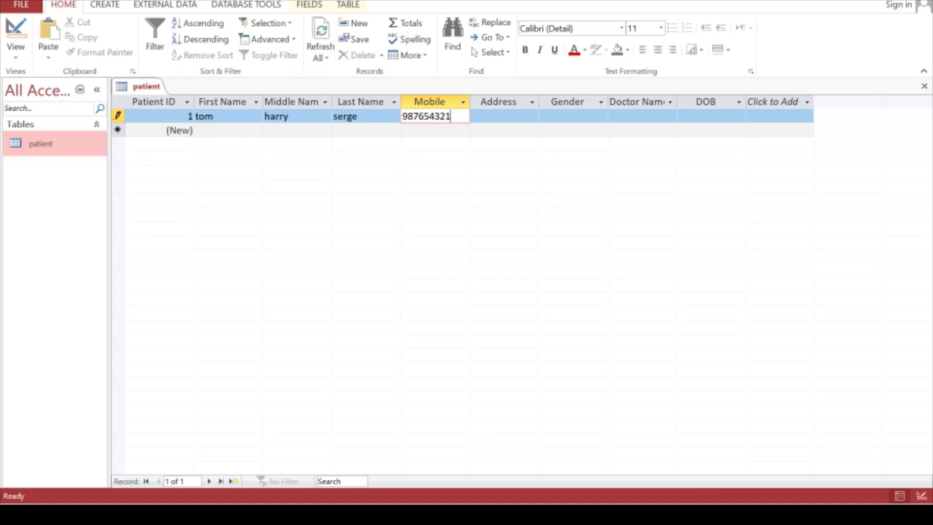
{"action": "type", "text": "0"}
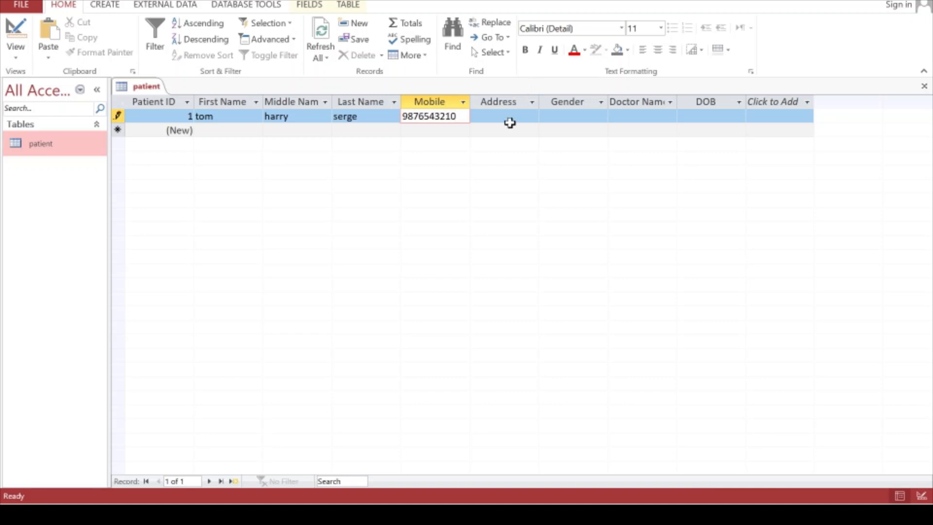
{"action": "type", "text": "some"}
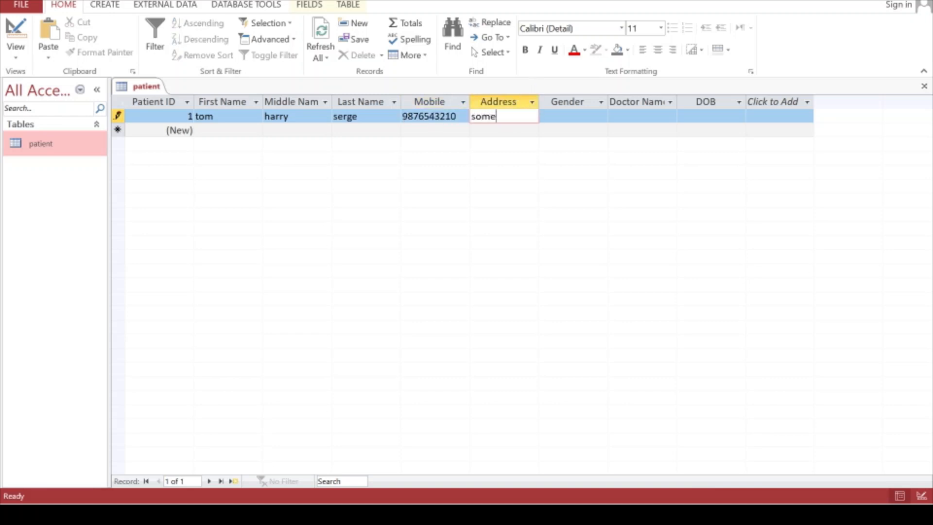
{"action": "type", "text": "address"}
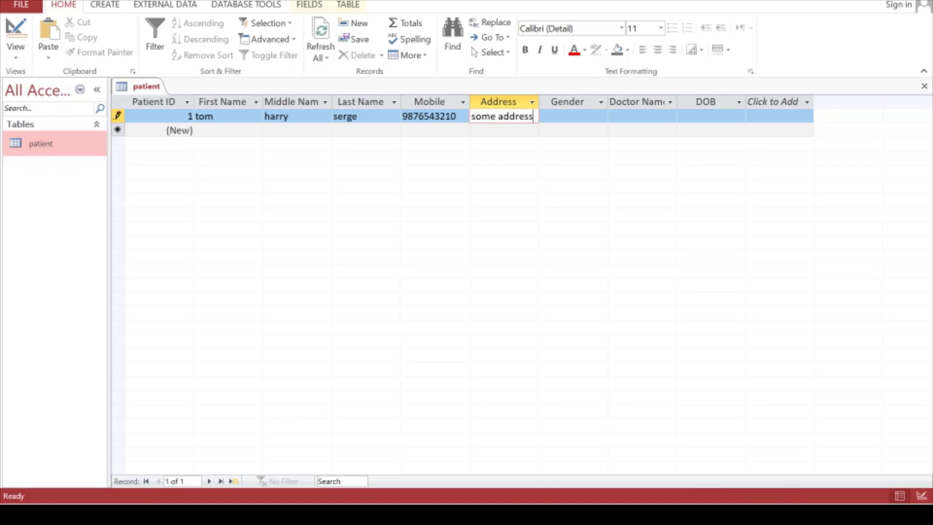
Set tom's Gender to Male and his Doctor Name to Dr. pqr from the lookups
{"action": "left_click", "coordinate": [571, 116]}
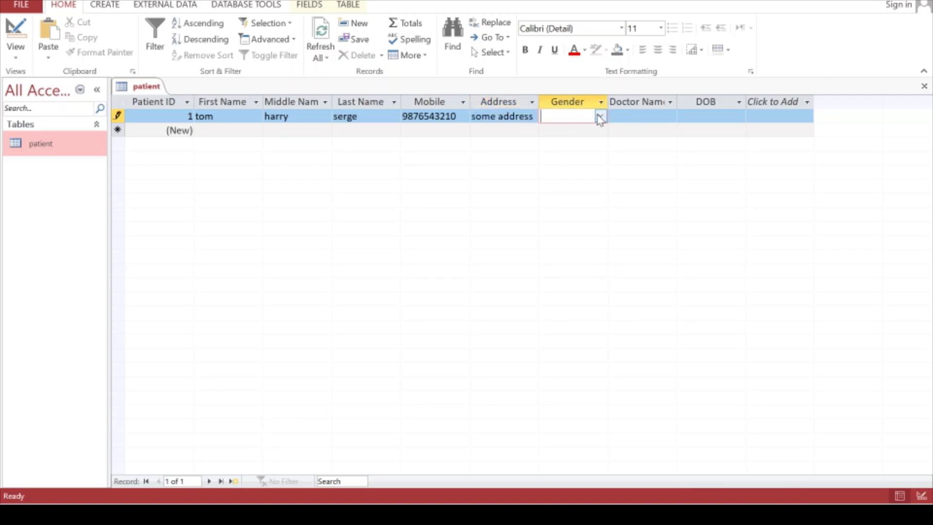
{"action": "left_click", "coordinate": [599, 117]}
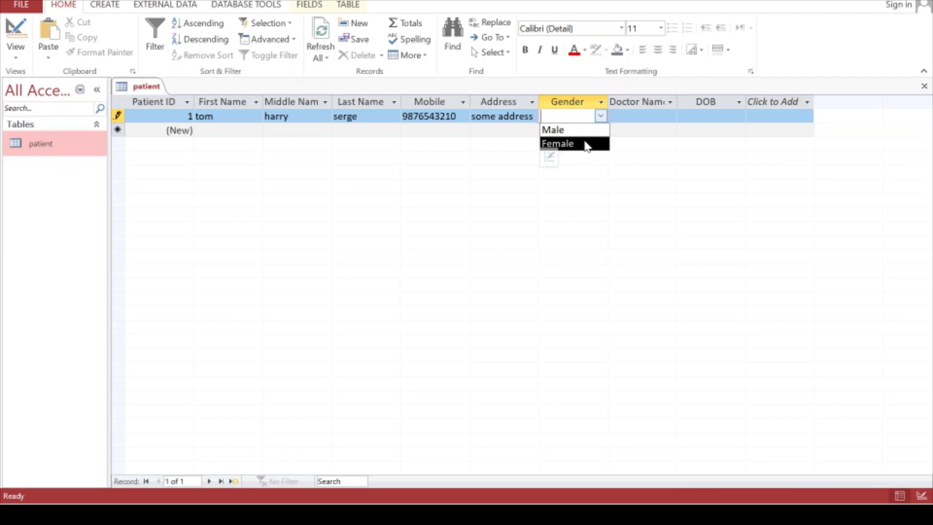
{"action": "mouse_move", "coordinate": [589, 129]}
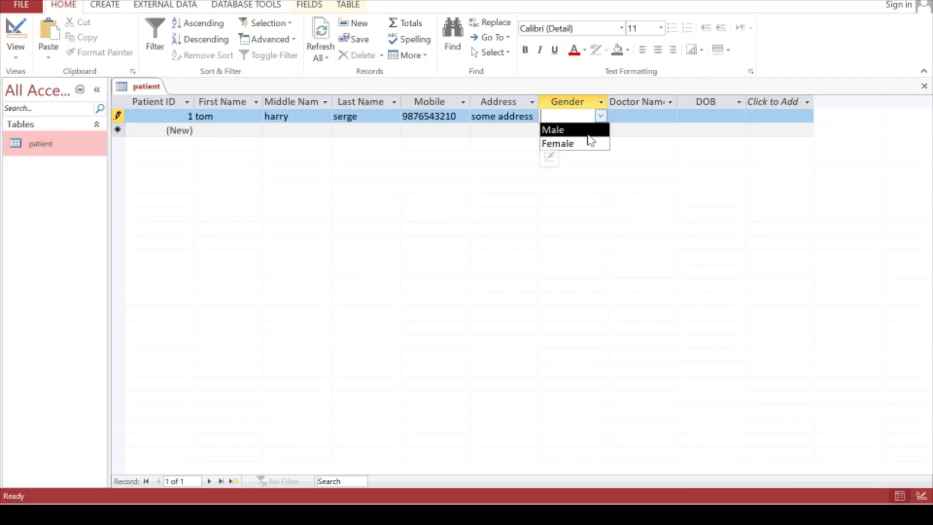
{"action": "left_click", "coordinate": [552, 129]}
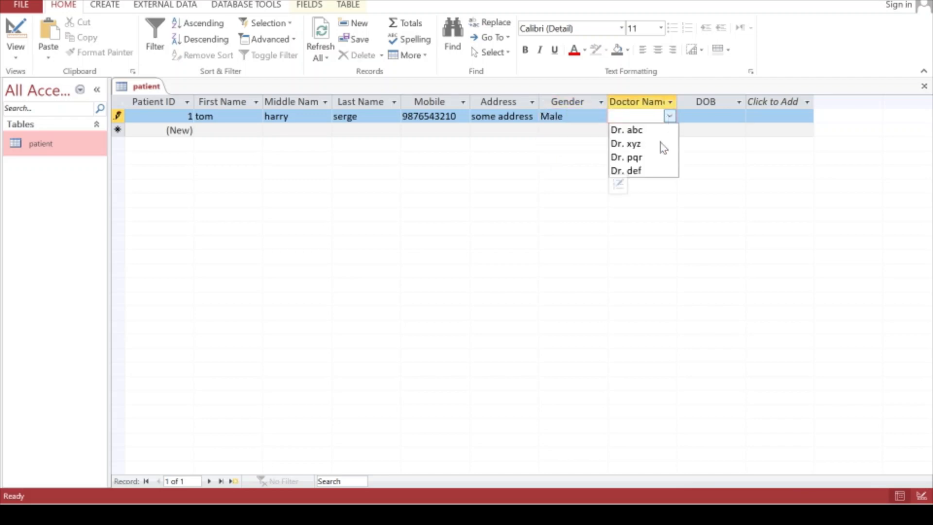
{"action": "left_click", "coordinate": [626, 157]}
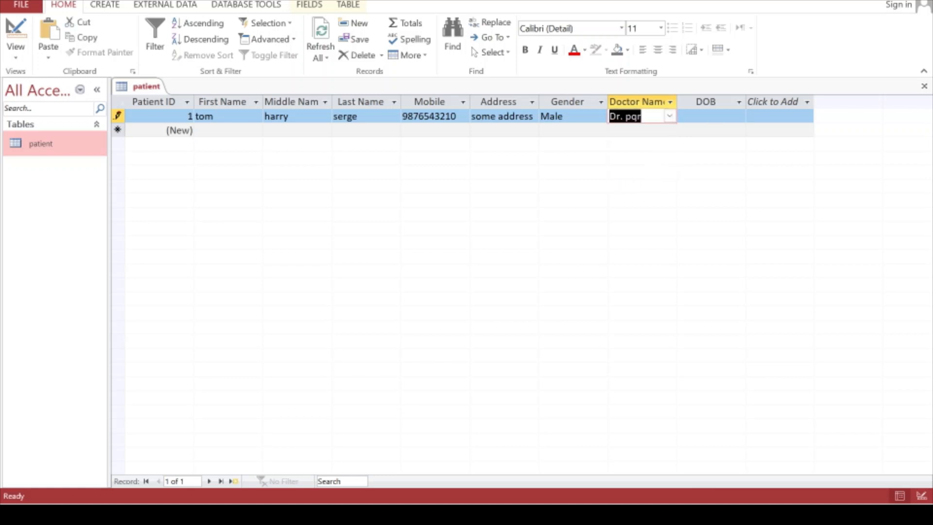
Enter tom's date of birth as 09-09-2021 via the DOB field, starting a new row
{"action": "left_click", "coordinate": [708, 116]}
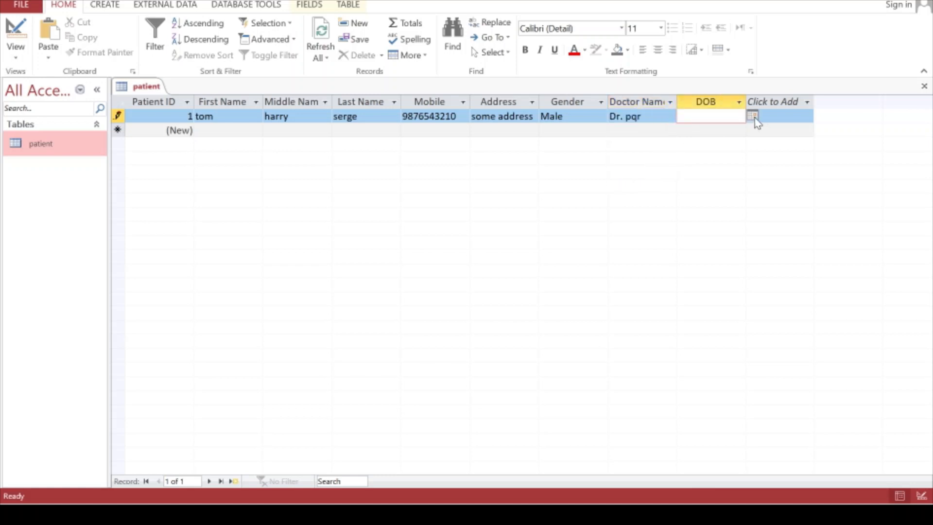
{"action": "left_click", "coordinate": [752, 116]}
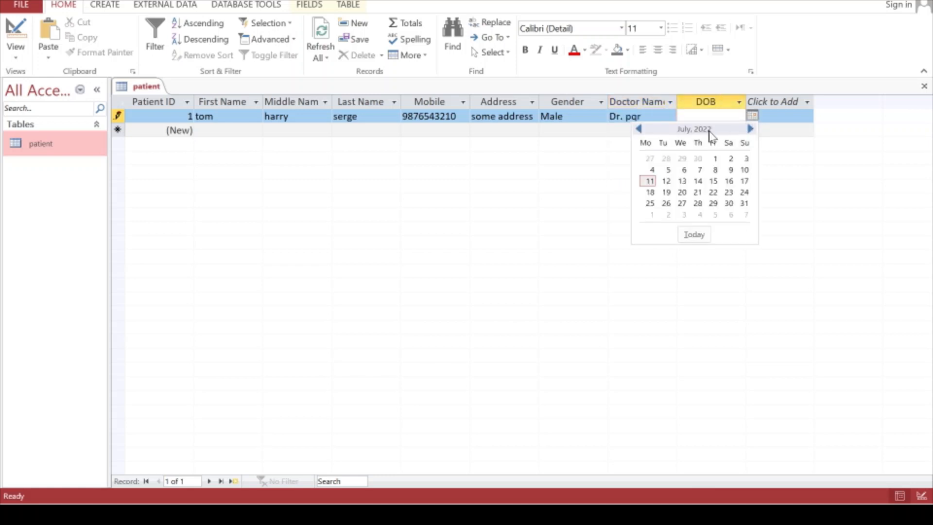
{"action": "left_click", "coordinate": [639, 130]}
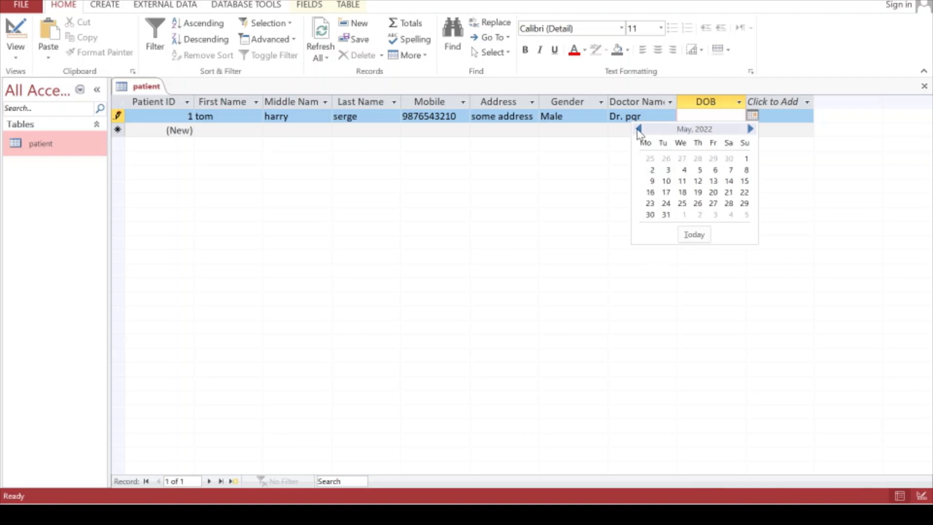
{"action": "left_click", "coordinate": [639, 129]}
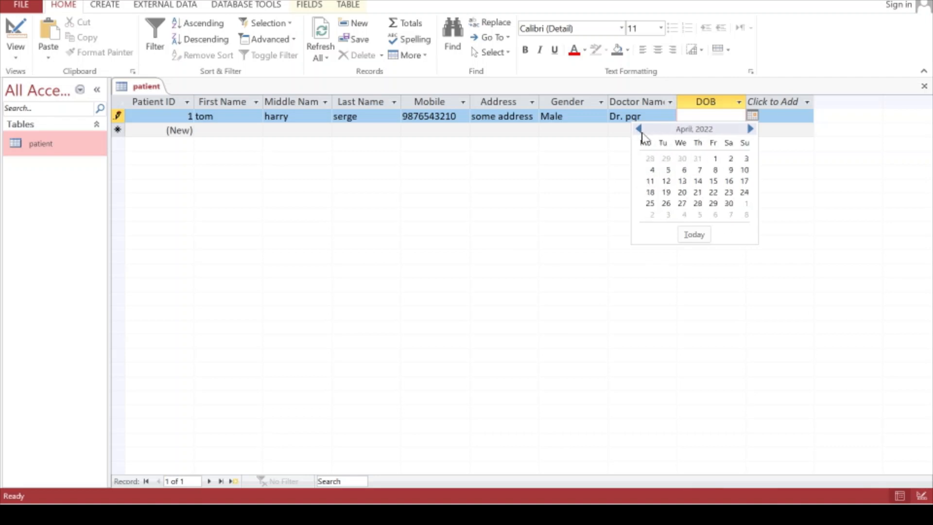
{"action": "type", "text": "09-09-2021"}
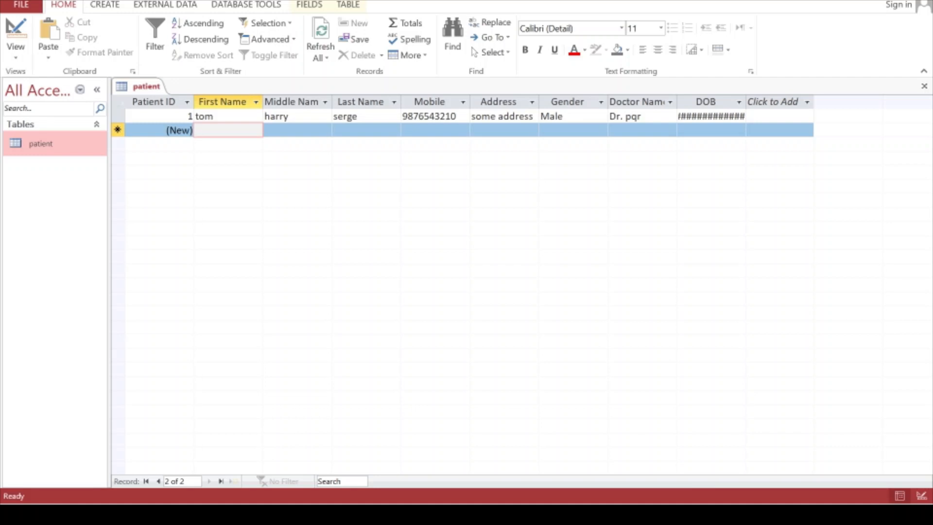
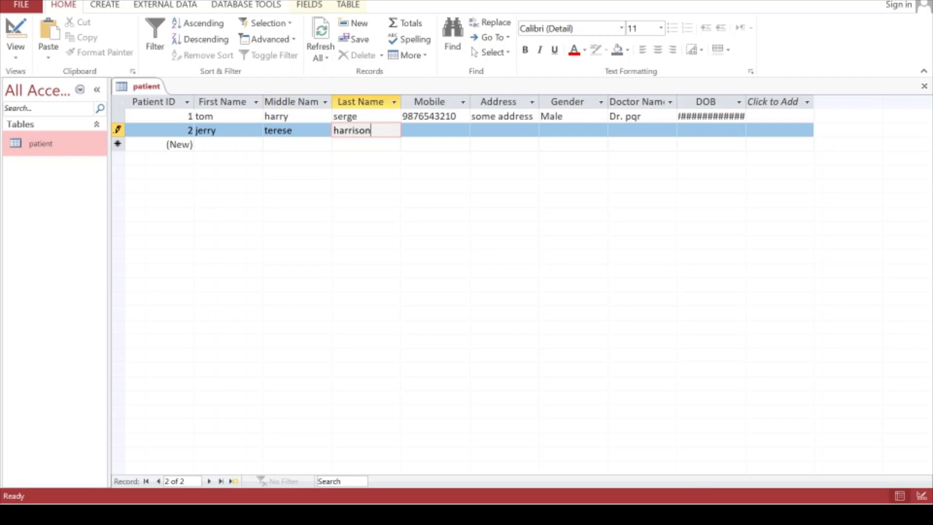
{"action": "left_click", "coordinate": [435, 130]}
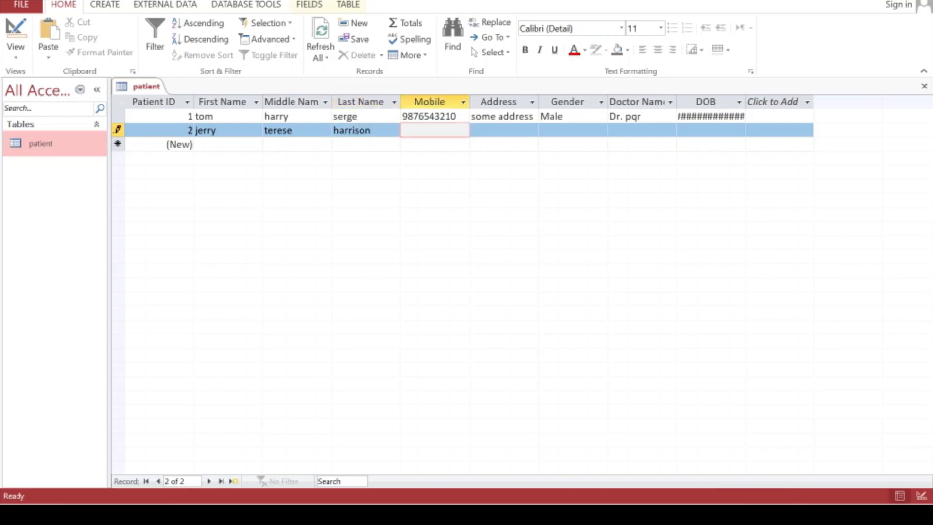
{"action": "type", "text": "7890654321"}
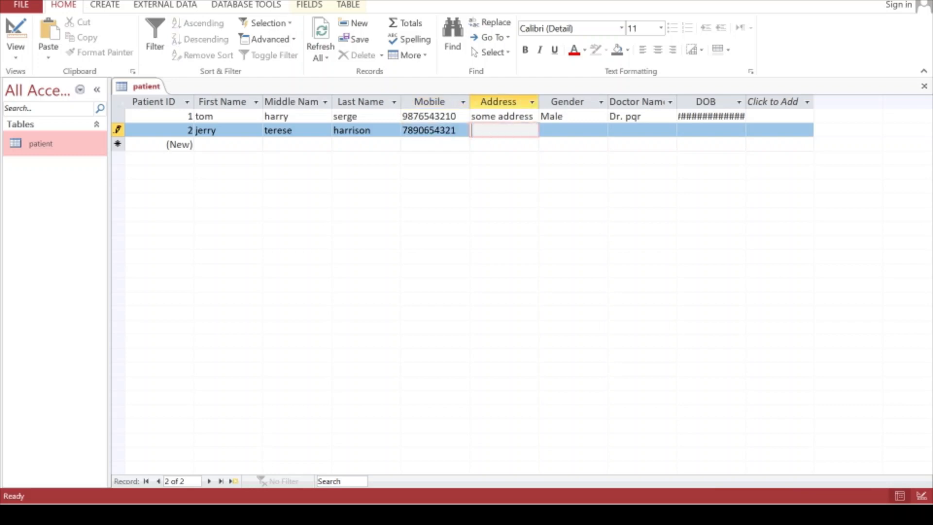
Enter 'again address', then set jerry's gender to Male and doctor to Dr. def
{"action": "type", "text": "again"}
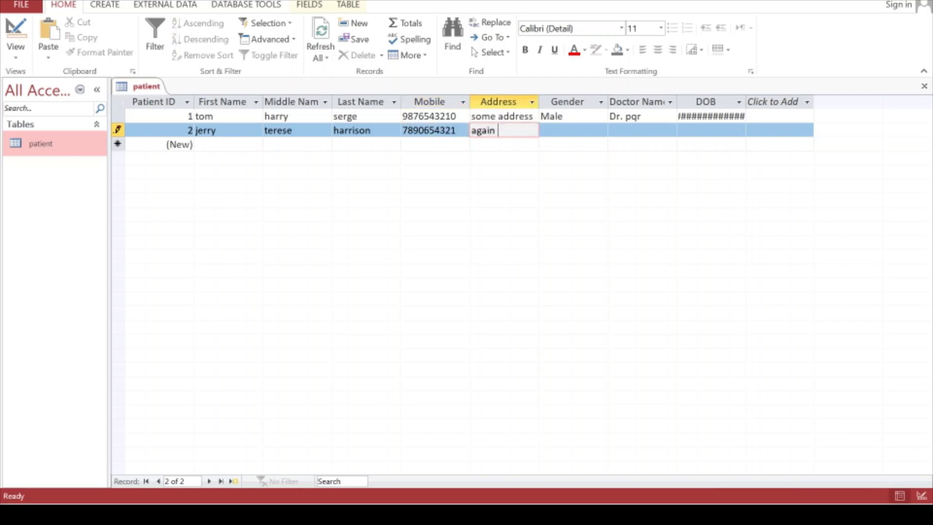
{"action": "type", "text": "address"}
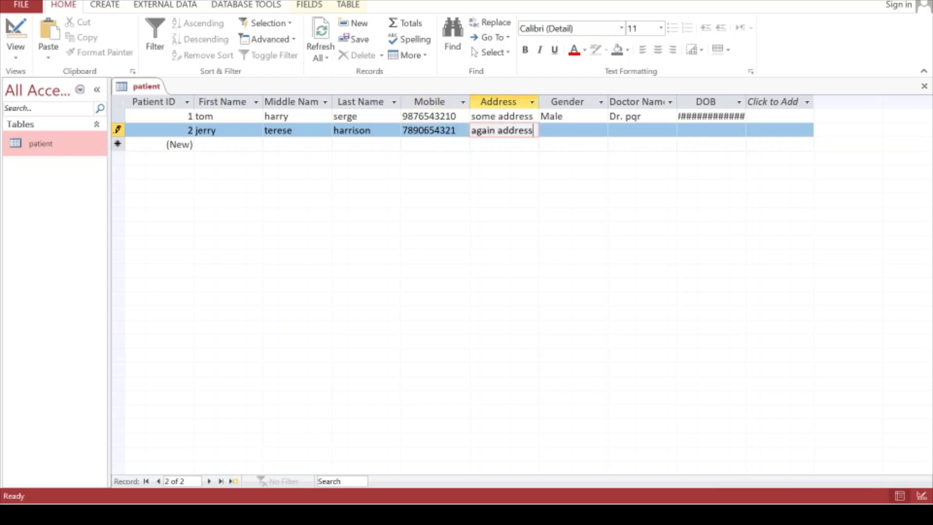
{"action": "left_click", "coordinate": [571, 130]}
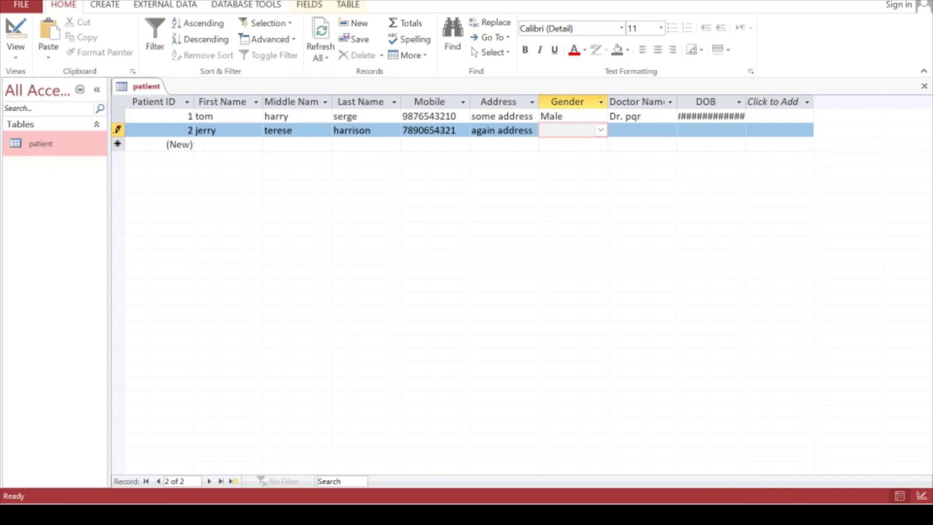
{"action": "left_click", "coordinate": [599, 130]}
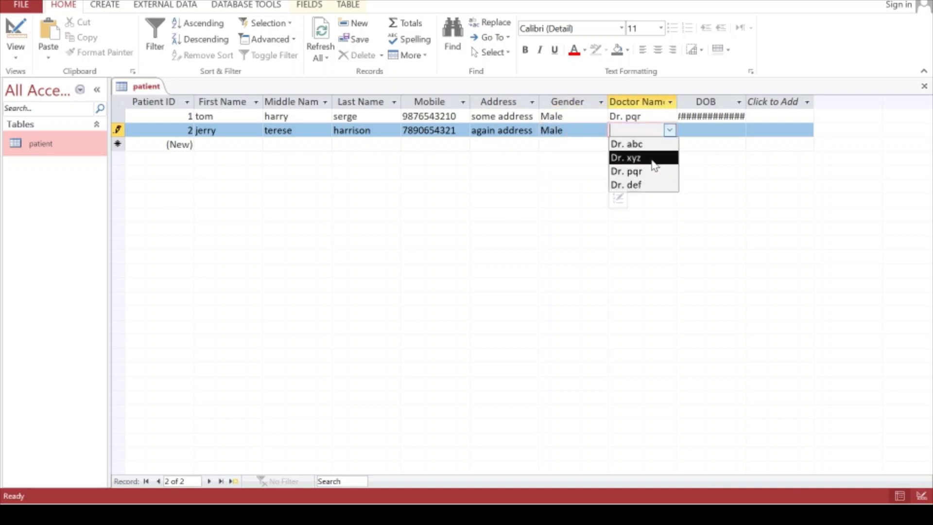
{"action": "left_click", "coordinate": [626, 185]}
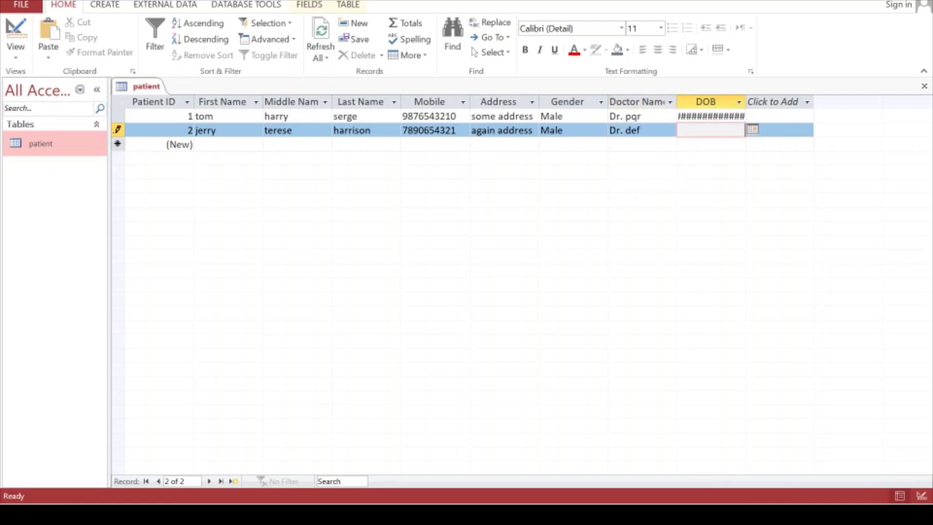
Enter jerry's DOB 23-07-2022 and autofit the DOB column to show both long dates
{"action": "type", "text": "23-07-2022"}
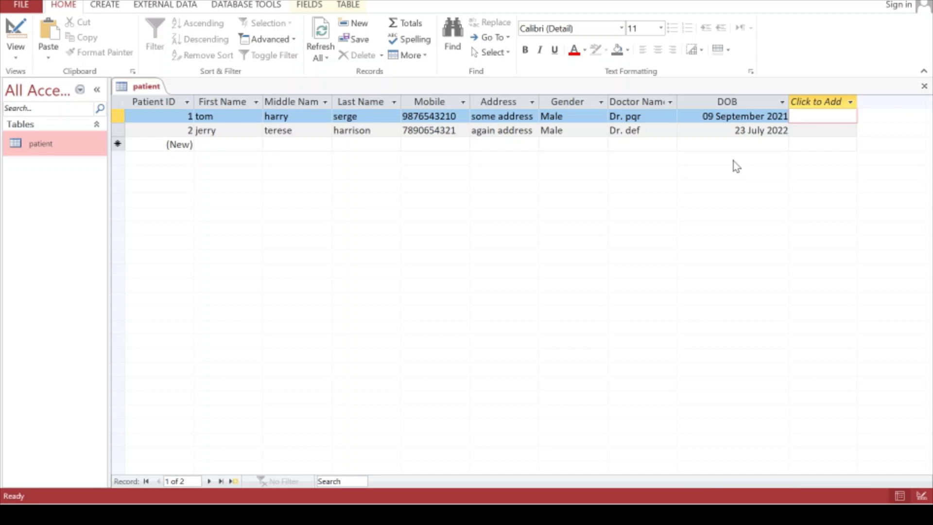
{"action": "left_click", "coordinate": [822, 115]}
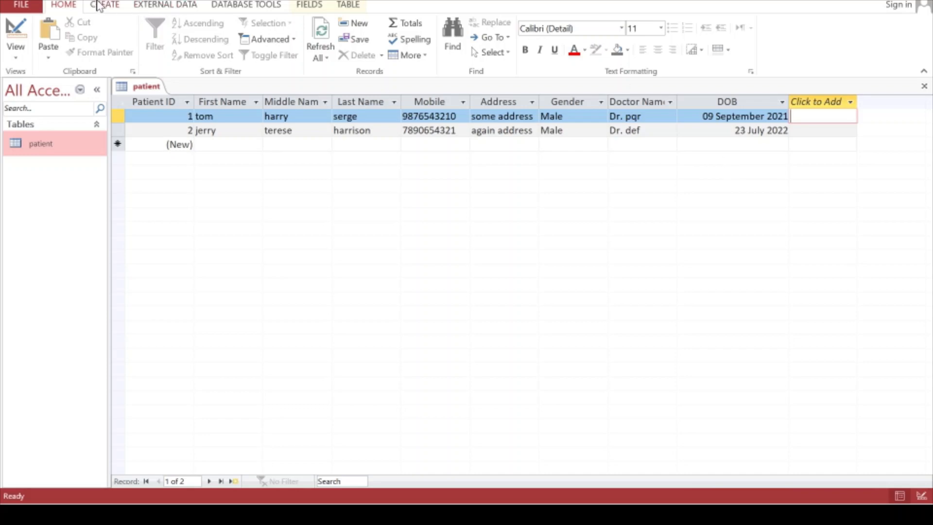
Create a new blank Table1 from the CREATE tab, then Alt+Tab to the window switcher
{"action": "left_click", "coordinate": [103, 5]}
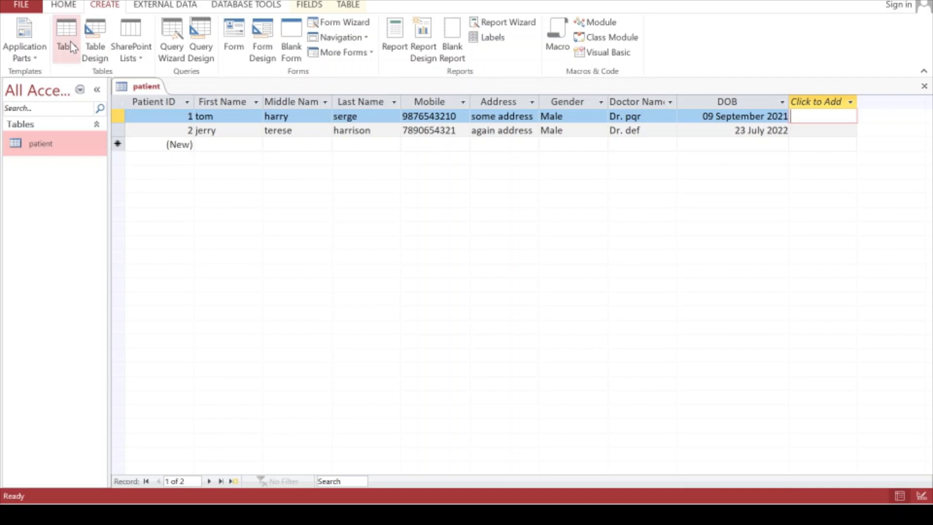
{"action": "left_click", "coordinate": [66, 39]}
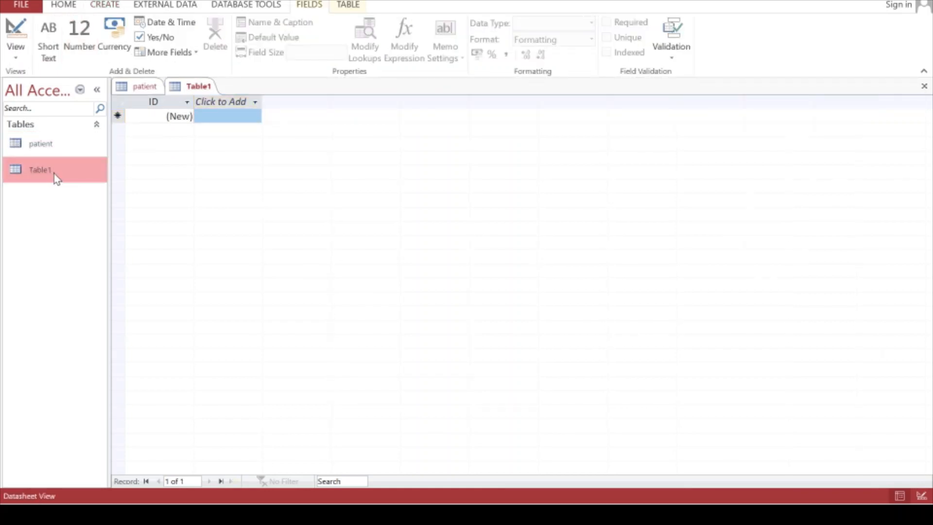
{"action": "mouse_move", "coordinate": [54, 170]}
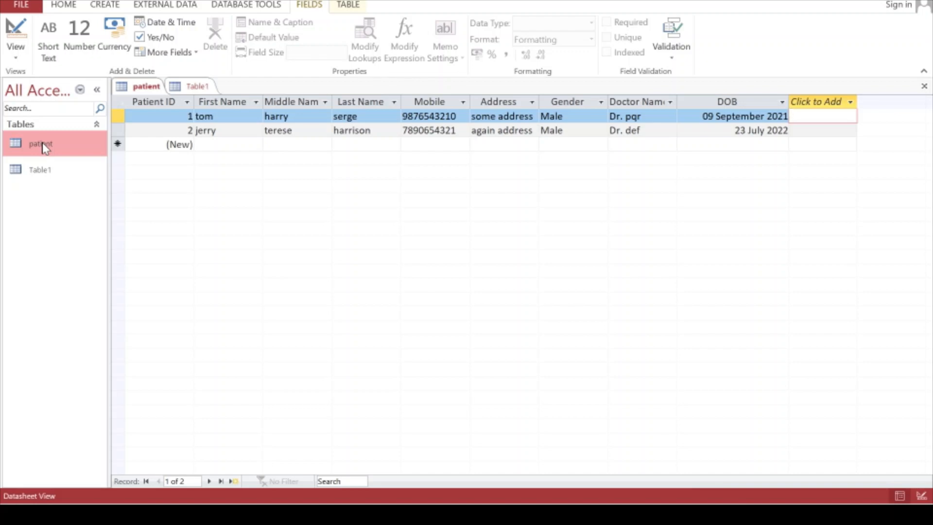
{"action": "key", "text": "alt+tab"}
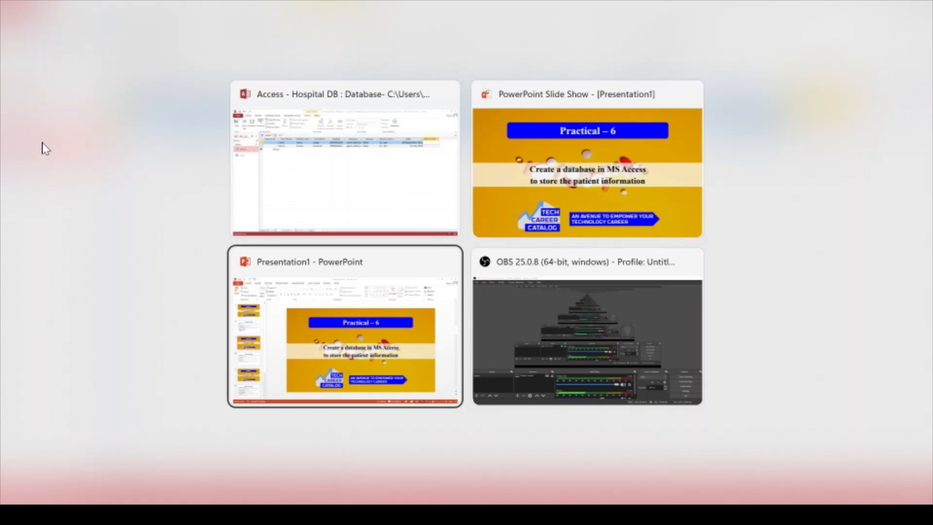